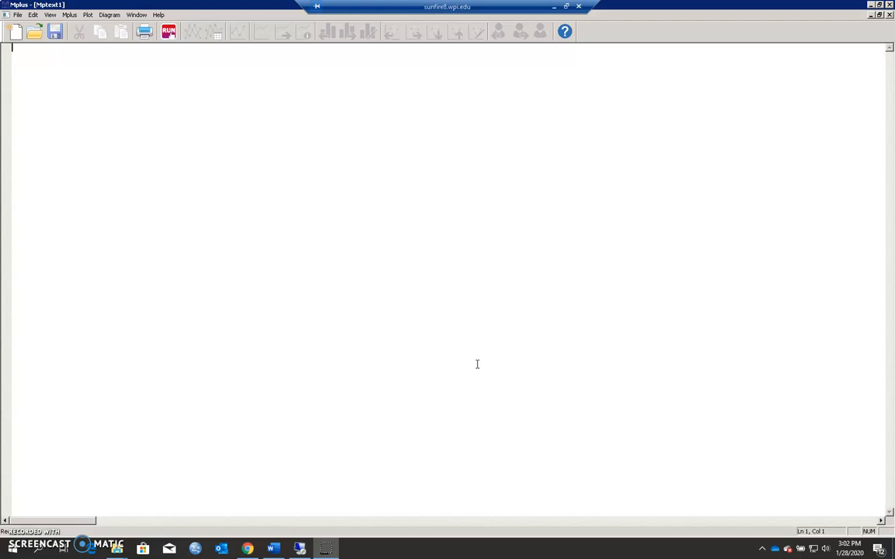
pyautogui.moveTo(116, 549)
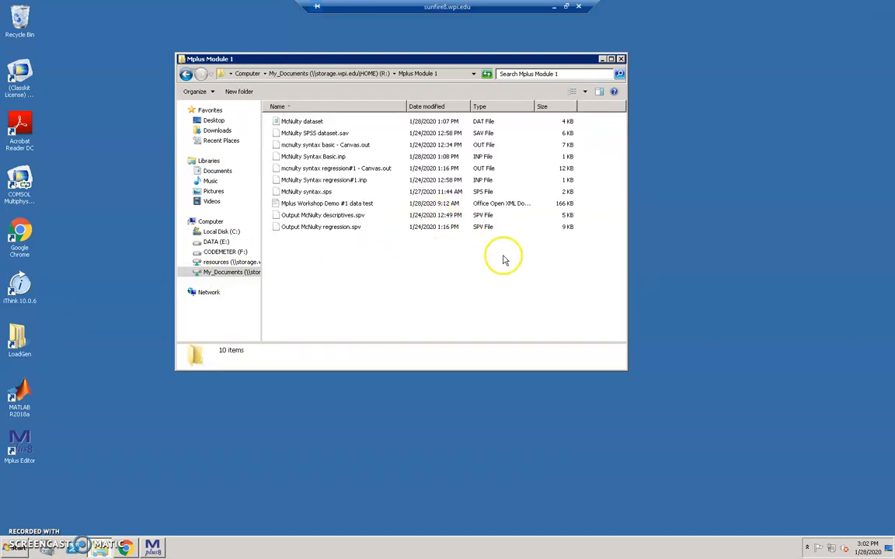
pyautogui.moveTo(479, 294)
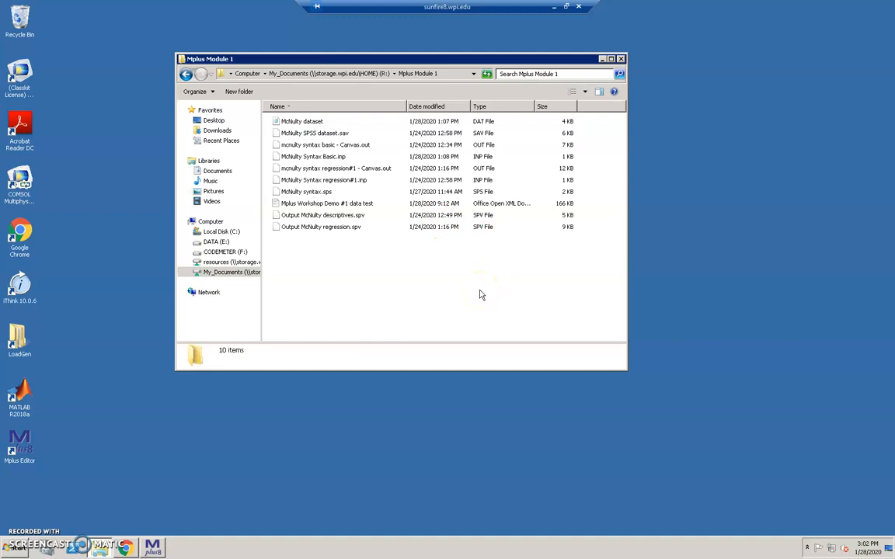
pyautogui.moveTo(822, 385)
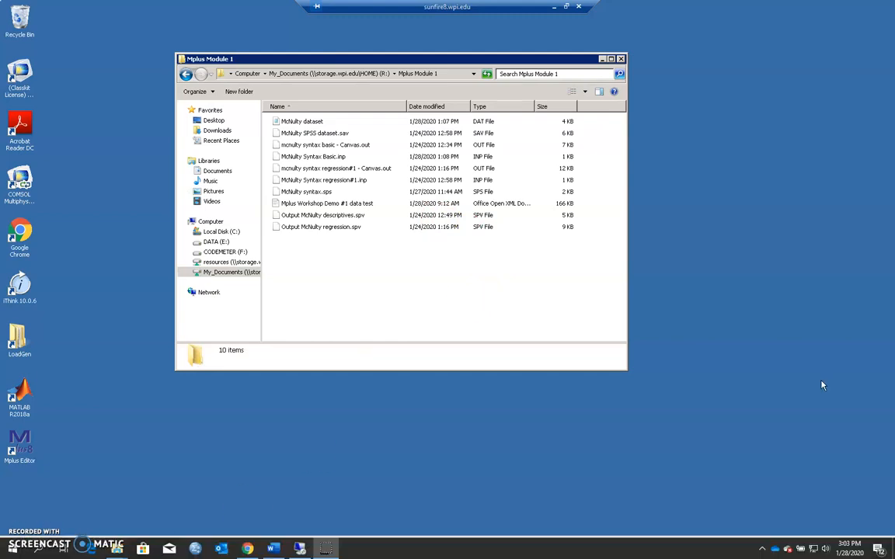
pyautogui.moveTo(335, 253)
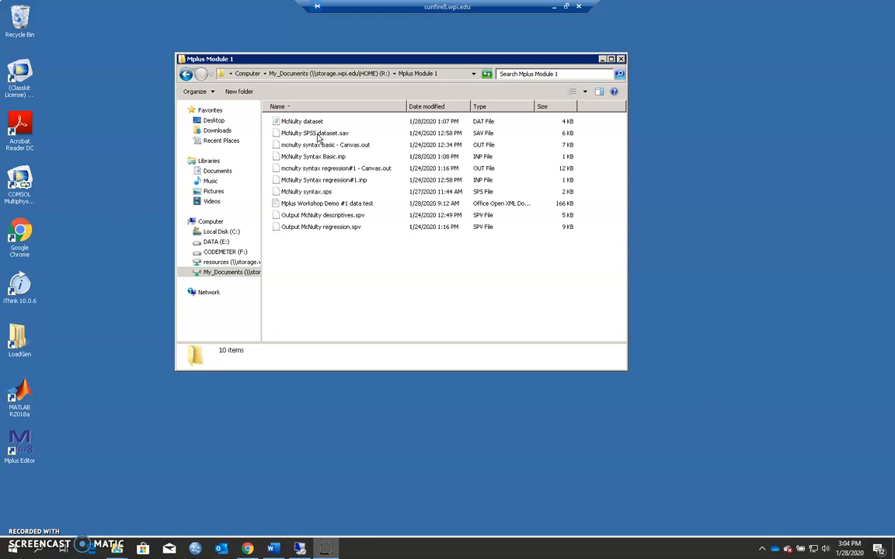
pyautogui.moveTo(660, 216)
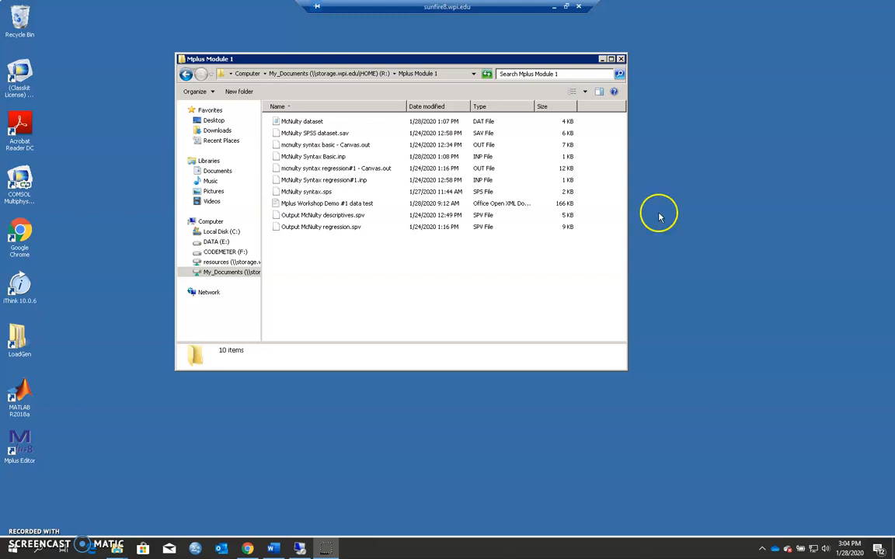
pyautogui.moveTo(636, 267)
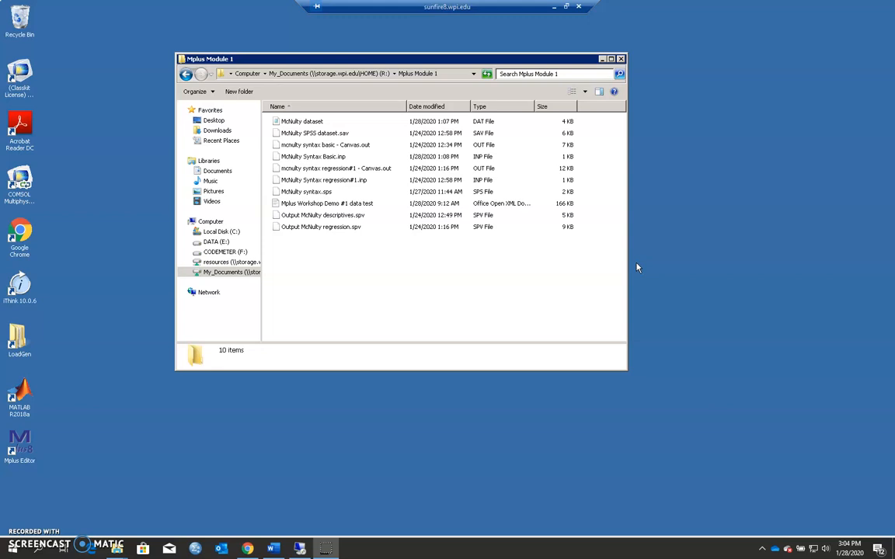
# Step: Open the McNulty dataset in Notepad to view its rows of five numeric values
pyautogui.doubleClick(301, 121)
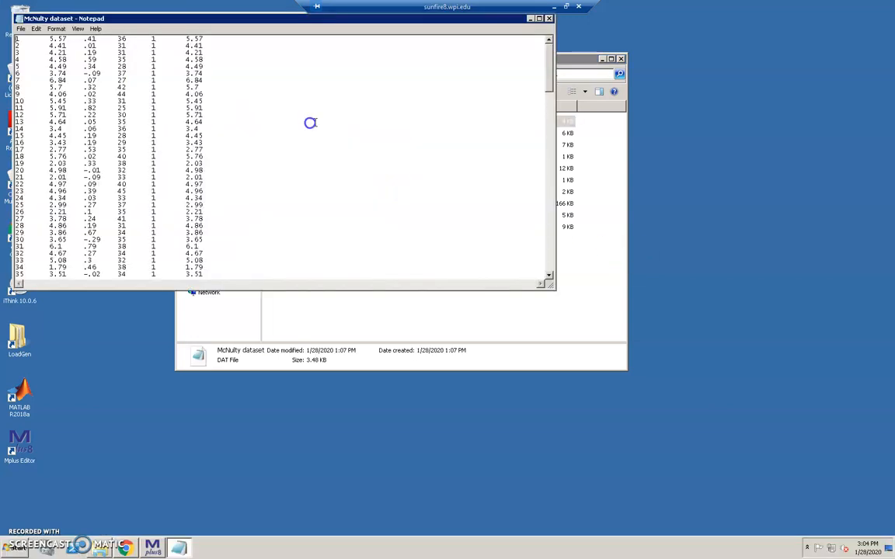
pyautogui.moveTo(507, 115)
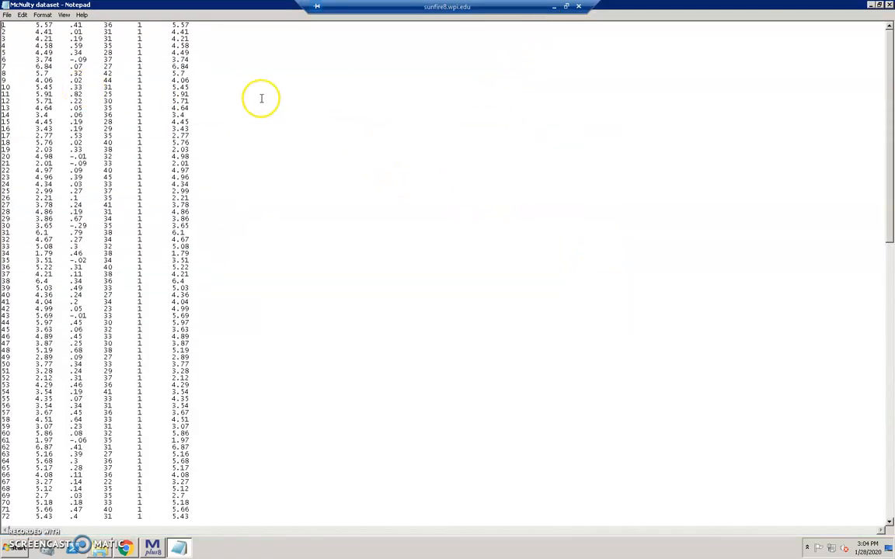
pyautogui.moveTo(324, 125)
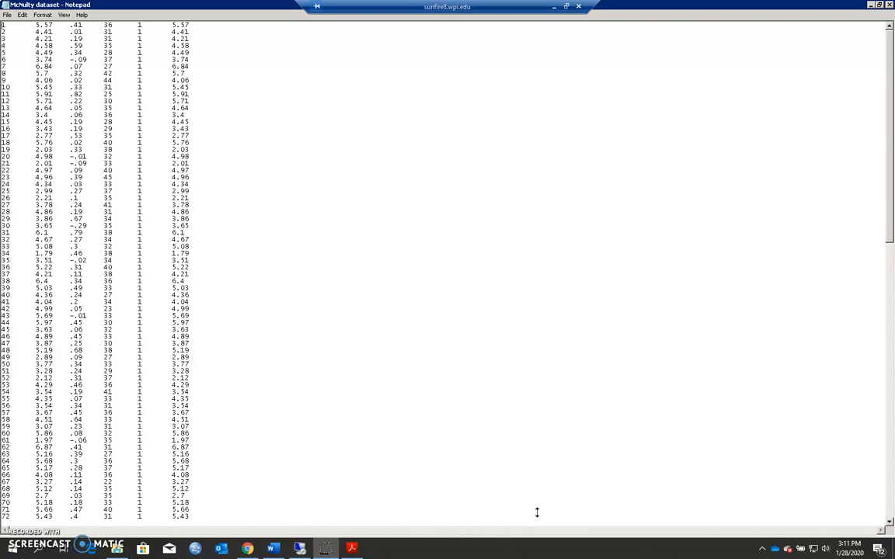
pyautogui.moveTo(110, 454)
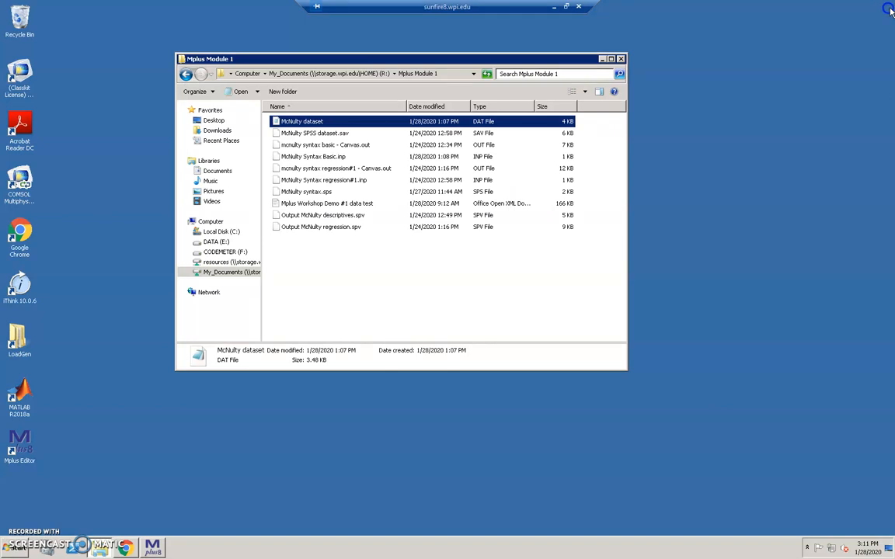
pyautogui.moveTo(443, 273)
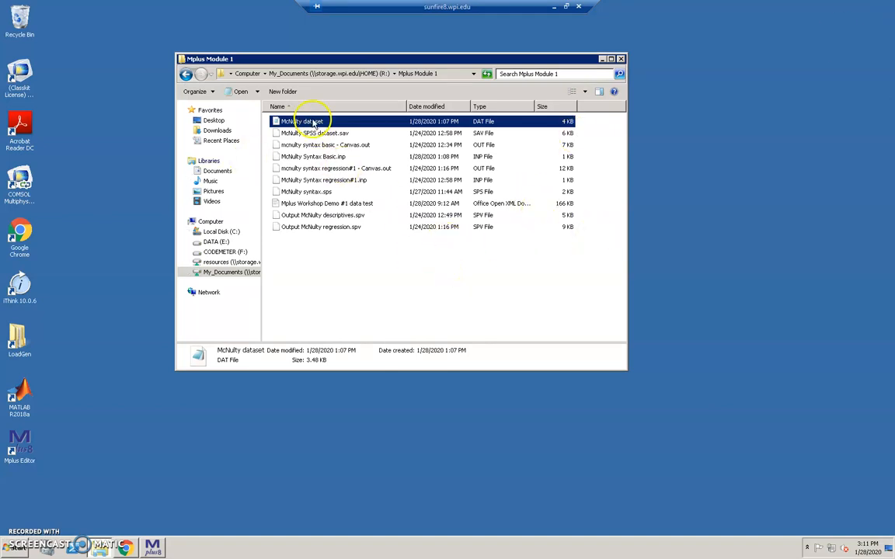
pyautogui.moveTo(311, 145)
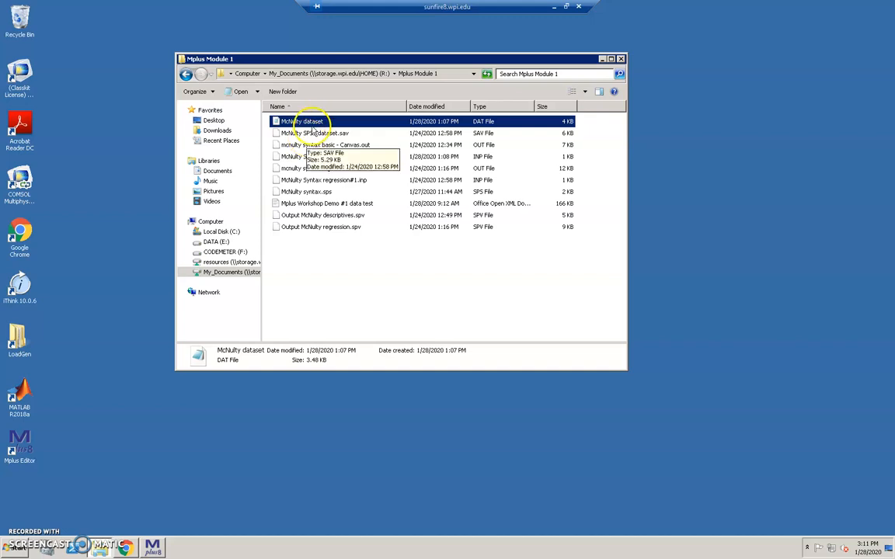
pyautogui.moveTo(305, 156)
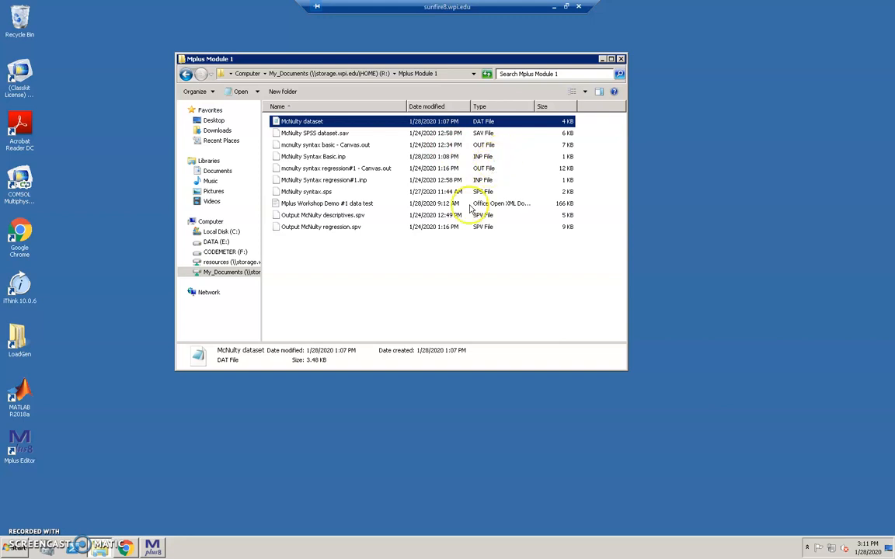
pyautogui.moveTo(323, 164)
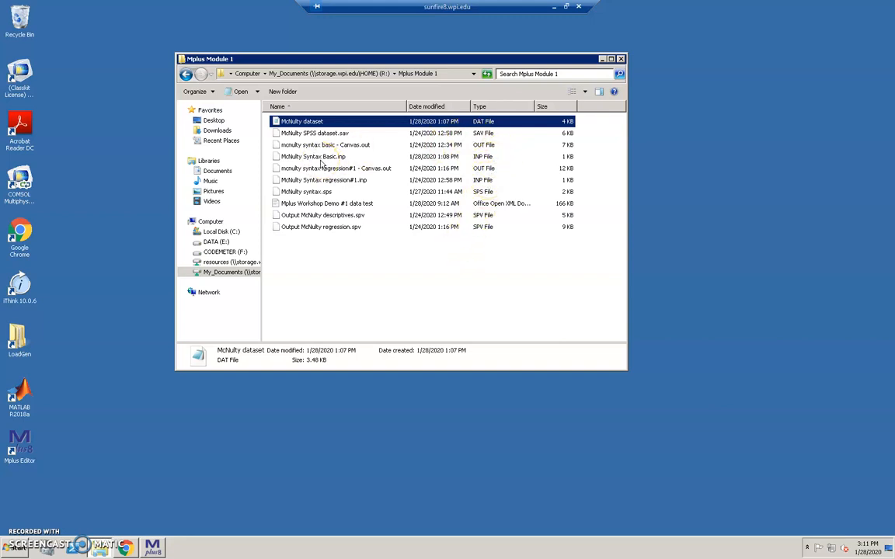
# Step: Try opening McNulty Syntax Basic.inp from Explorer and dismiss the can't-open-file warning
pyautogui.click(313, 156)
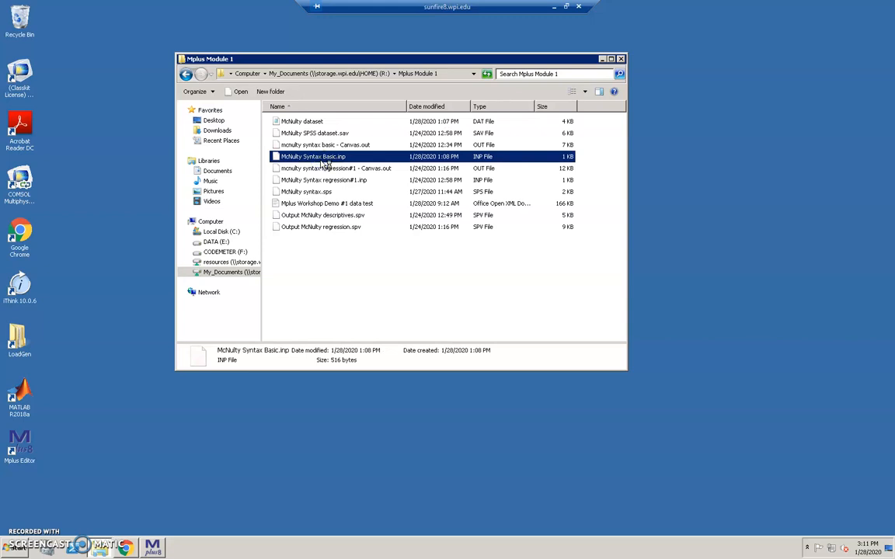
pyautogui.doubleClick(313, 157)
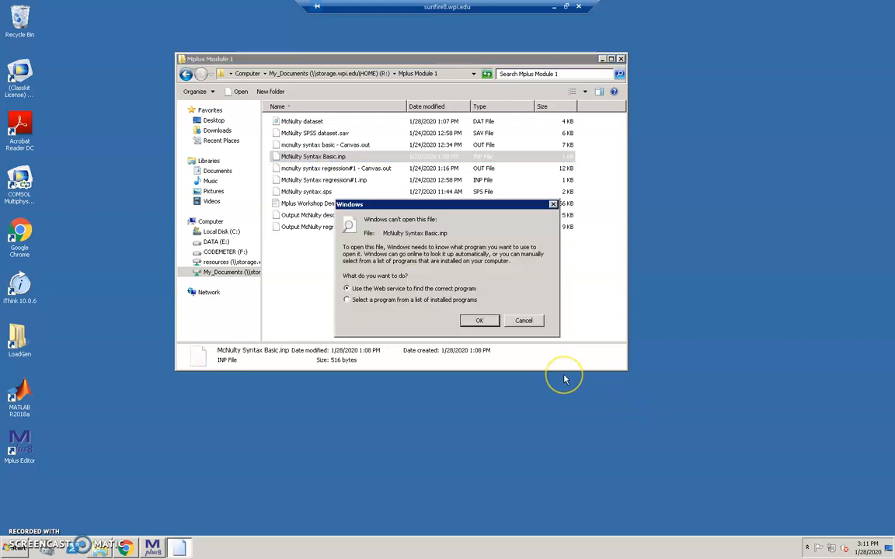
pyautogui.click(523, 320)
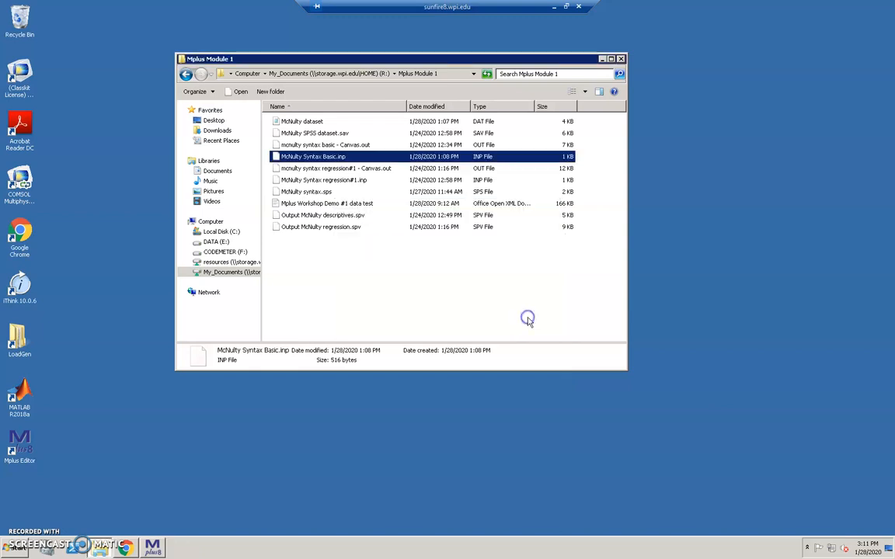
pyautogui.moveTo(415, 381)
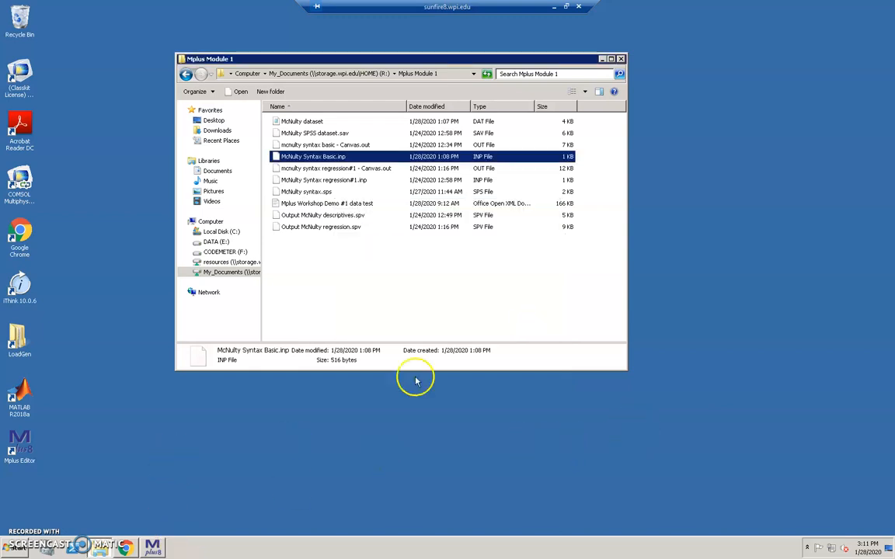
# Step: Back in Mplus, load McNulty Syntax Basic.inp through File > Open
pyautogui.doubleClick(313, 157)
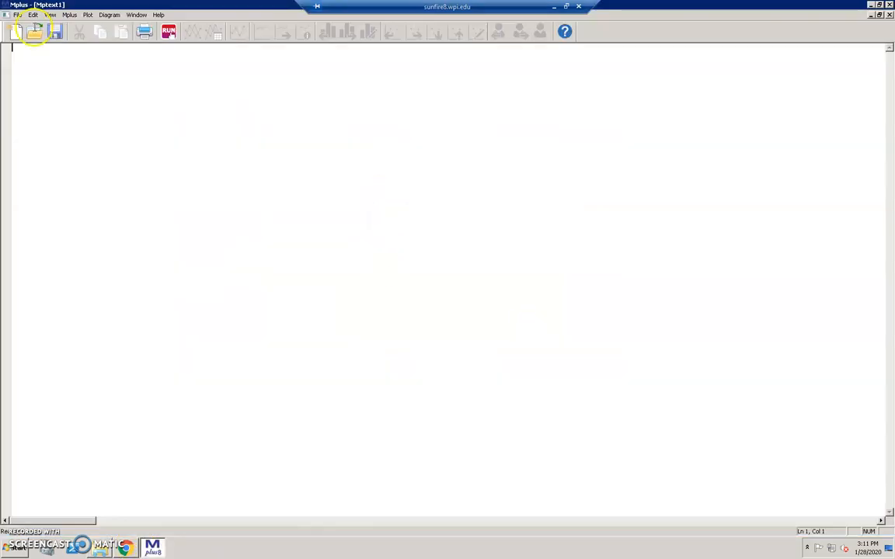
pyautogui.click(17, 15)
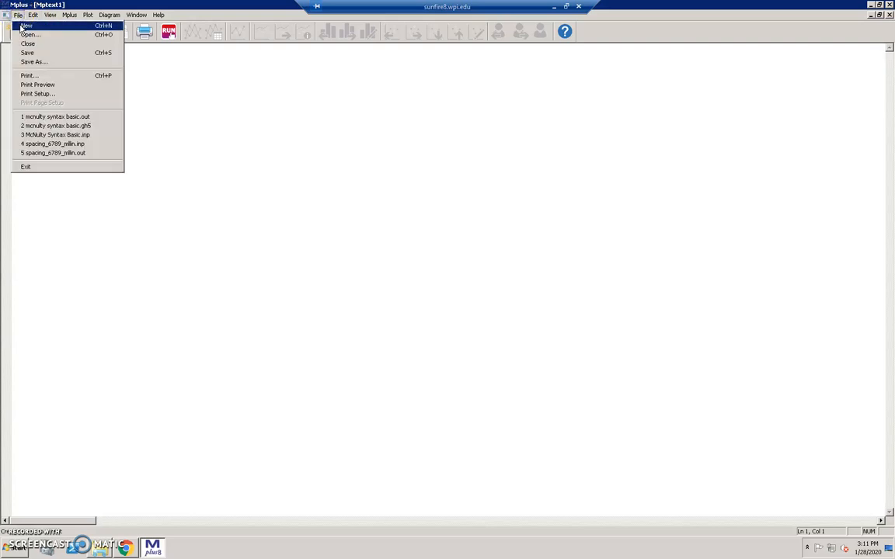
pyautogui.click(29, 35)
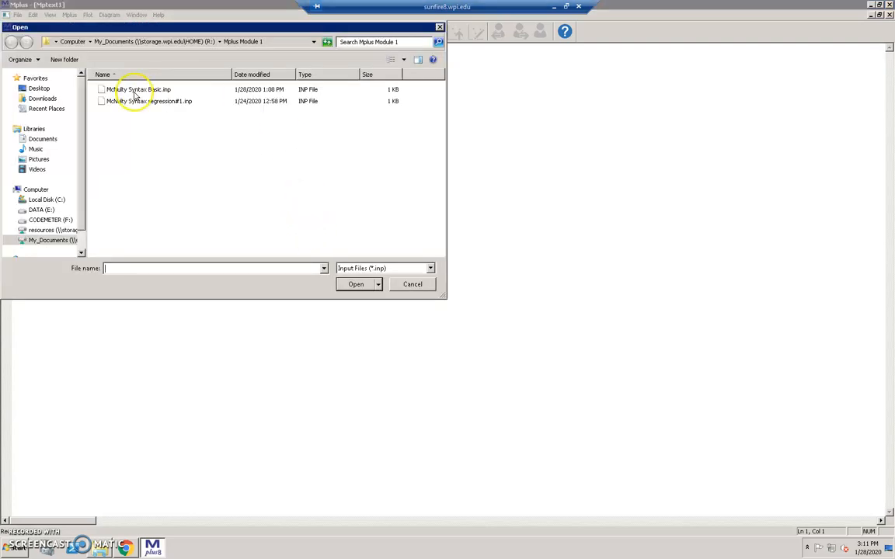
pyautogui.doubleClick(140, 89)
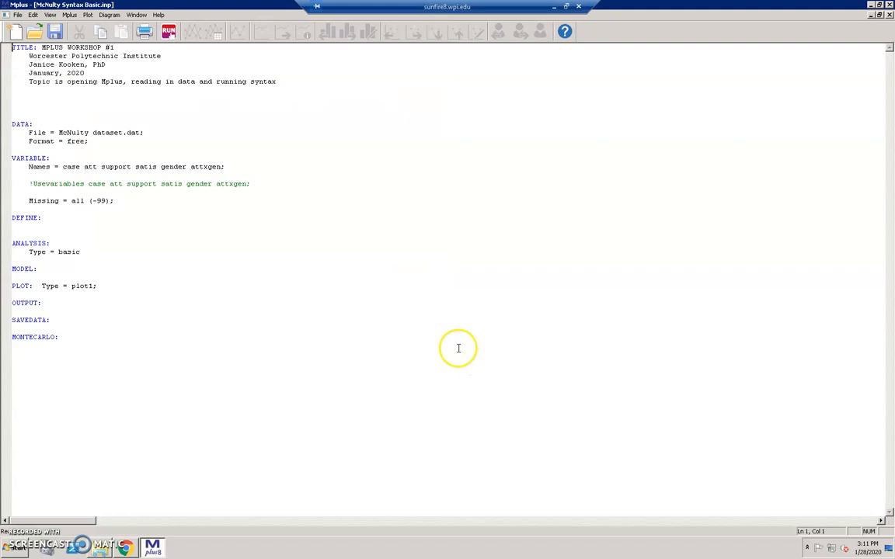
pyautogui.moveTo(454, 349)
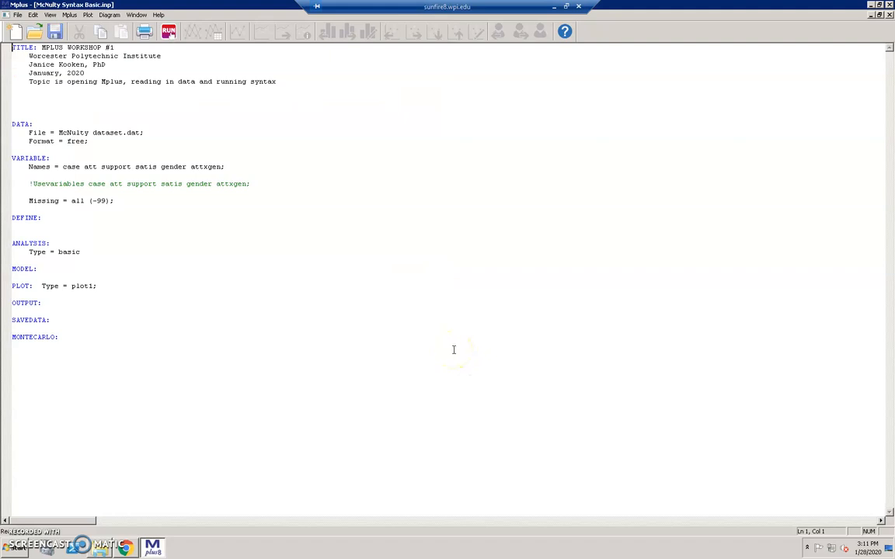
pyautogui.moveTo(154, 185)
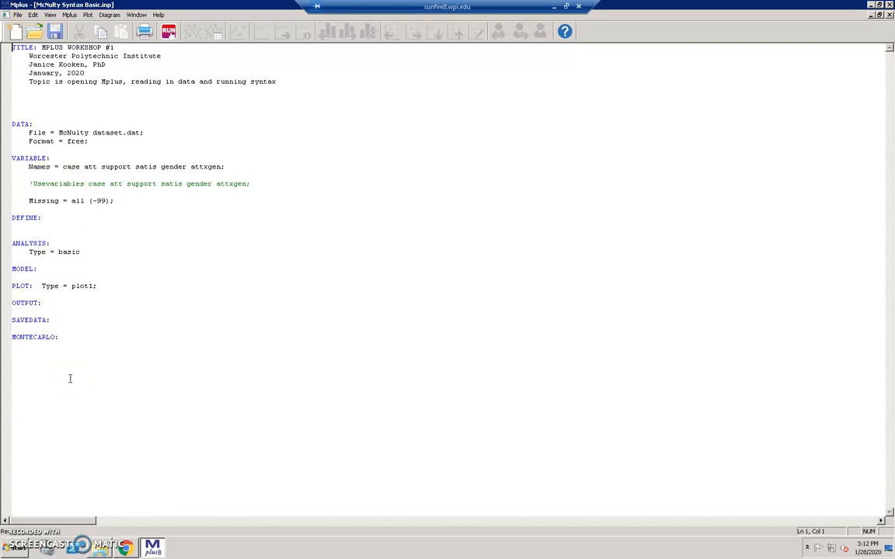
pyautogui.moveTo(19, 68)
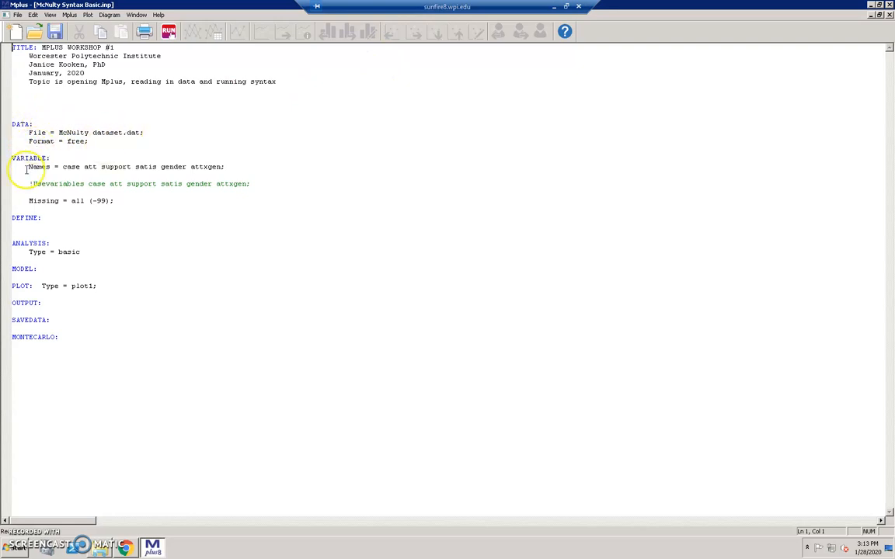
pyautogui.moveTo(97, 168)
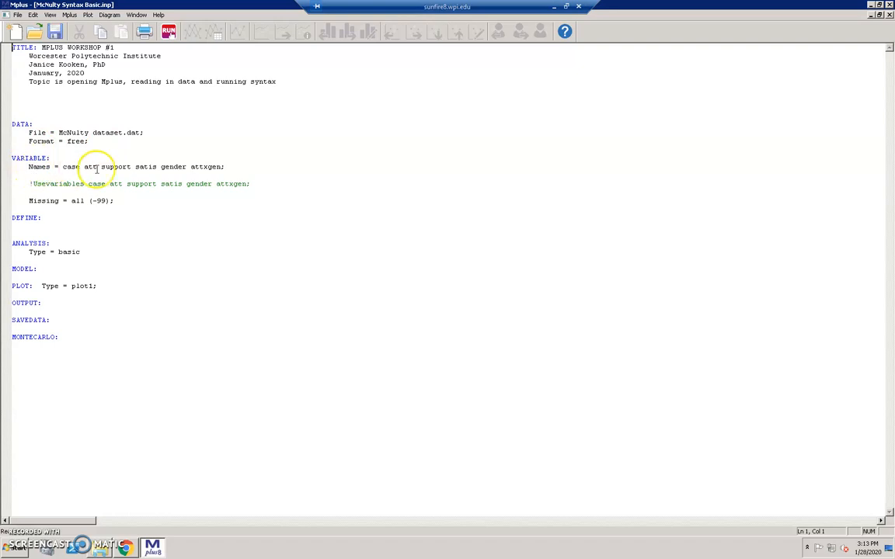
pyautogui.moveTo(229, 171)
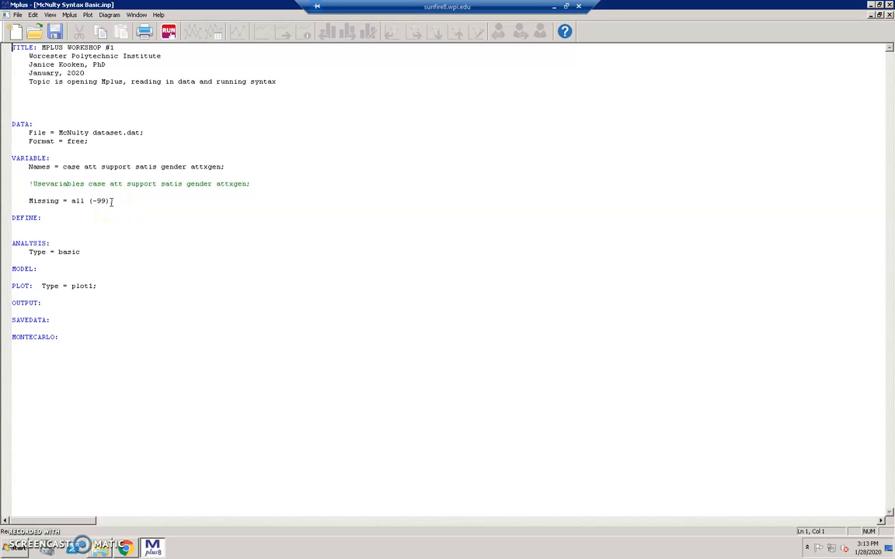
pyautogui.moveTo(59, 217)
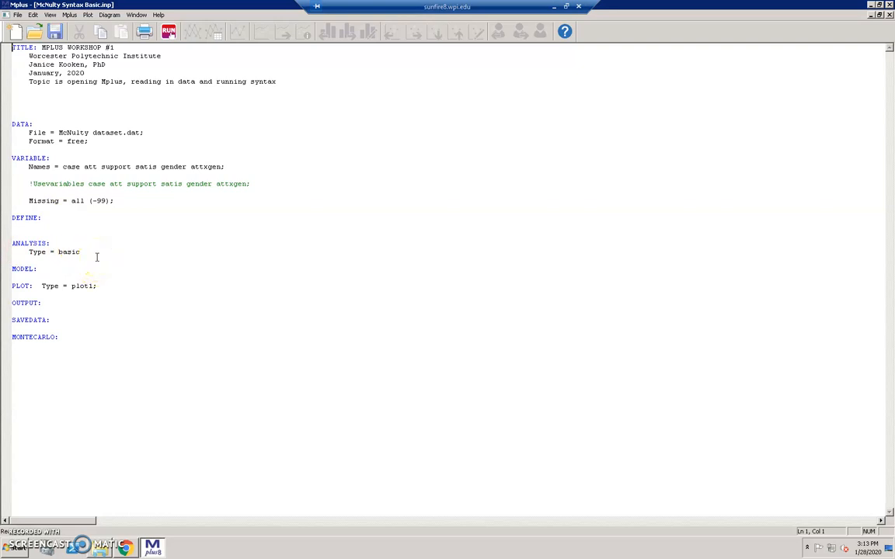
pyautogui.moveTo(115, 291)
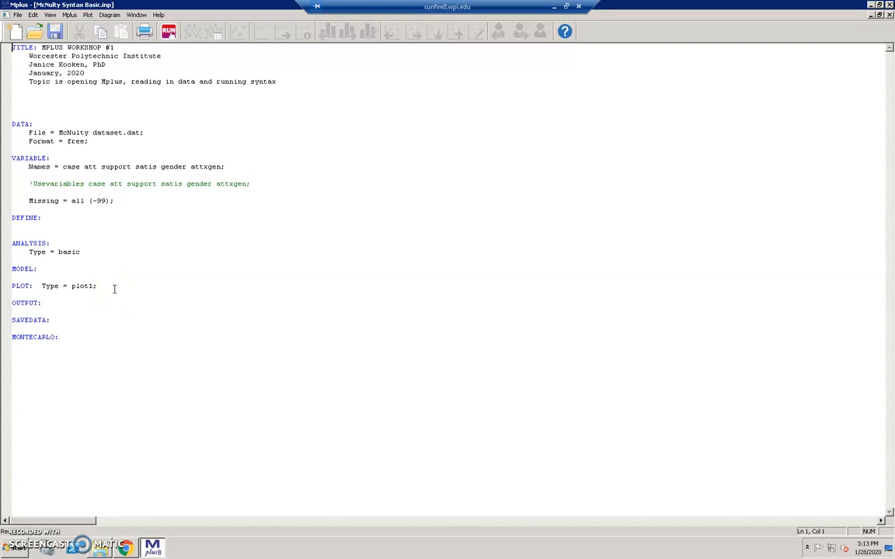
pyautogui.moveTo(688, 64)
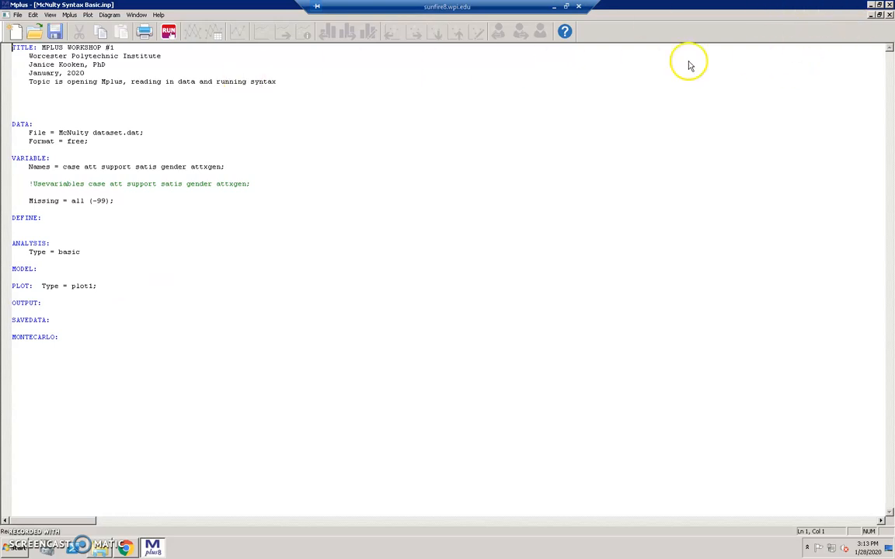
# Step: Load McNulty Syntax regression#1.inp into the Mplus editor through File > Open
pyautogui.click(17, 15)
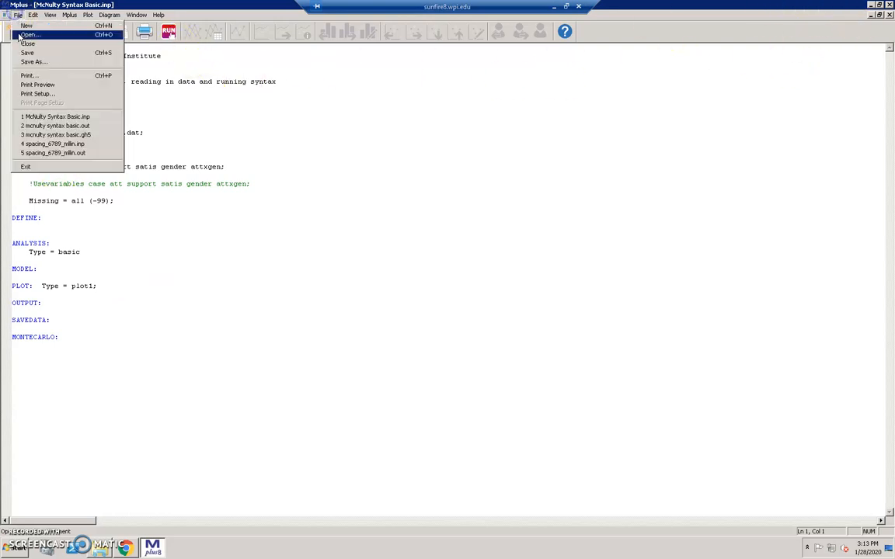
pyautogui.click(30, 34)
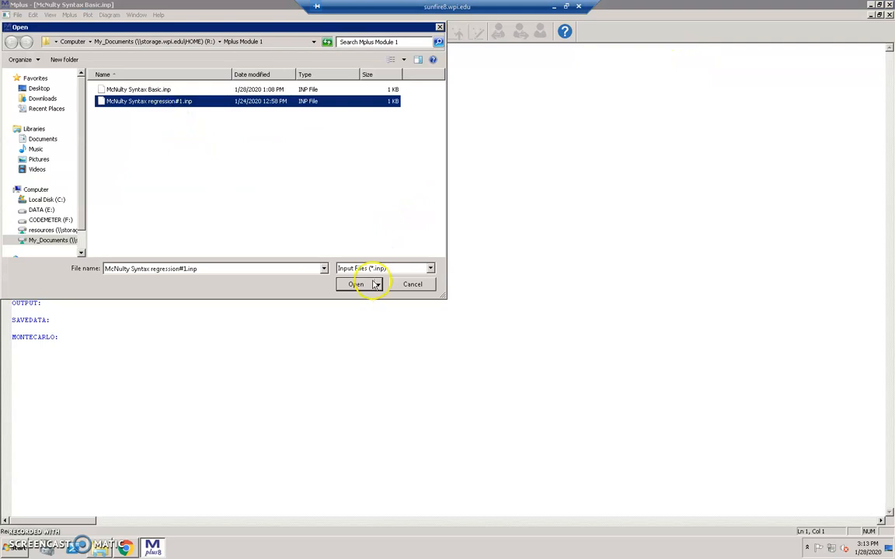
pyautogui.click(355, 285)
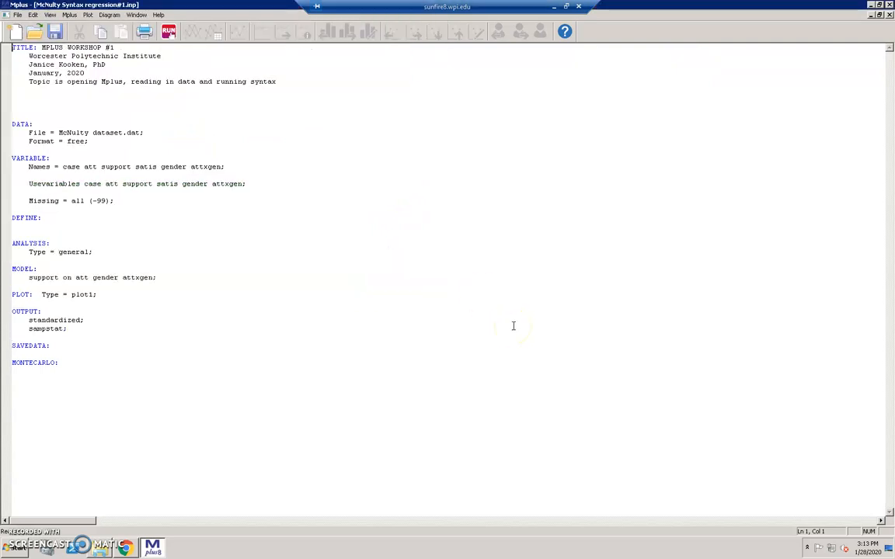
pyautogui.moveTo(93, 238)
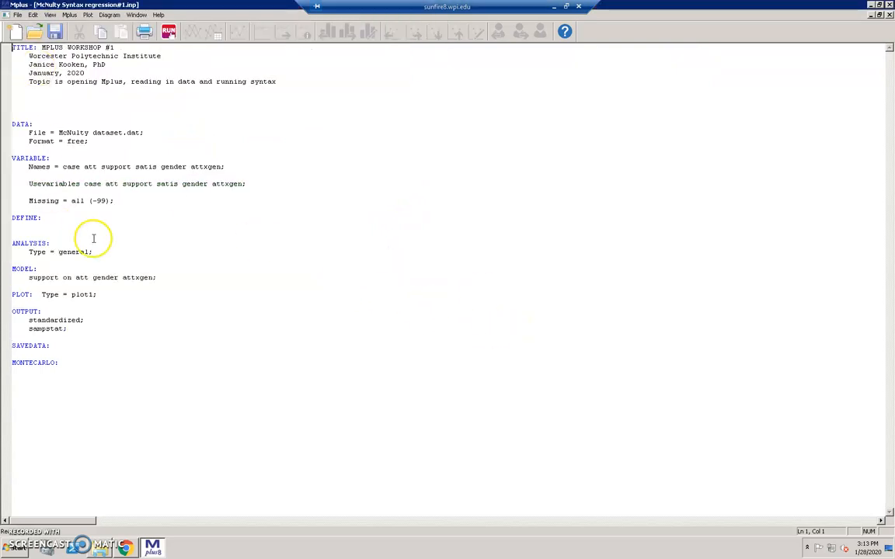
pyautogui.moveTo(318, 356)
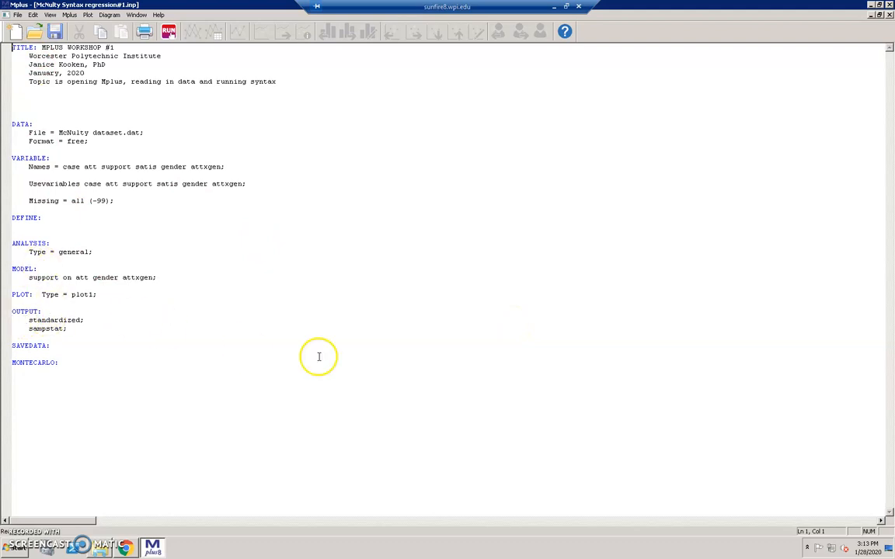
pyautogui.moveTo(355, 262)
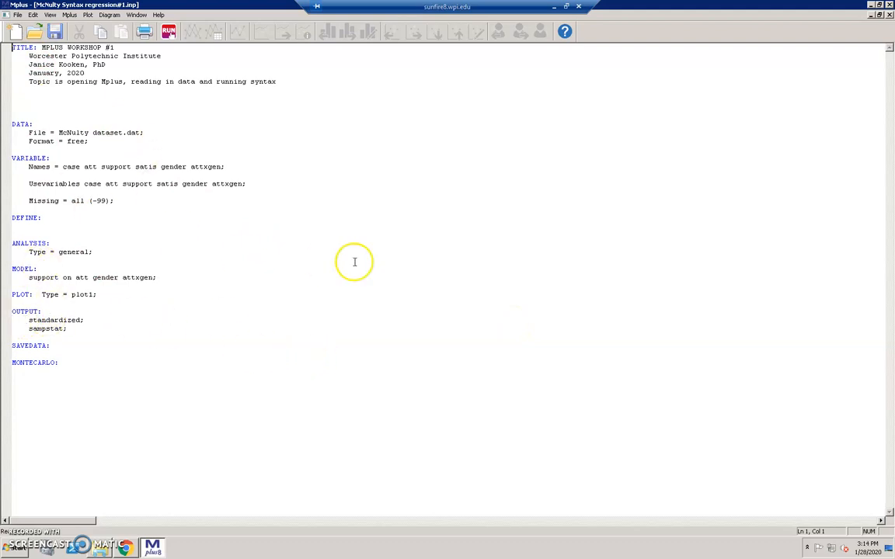
pyautogui.moveTo(156, 108)
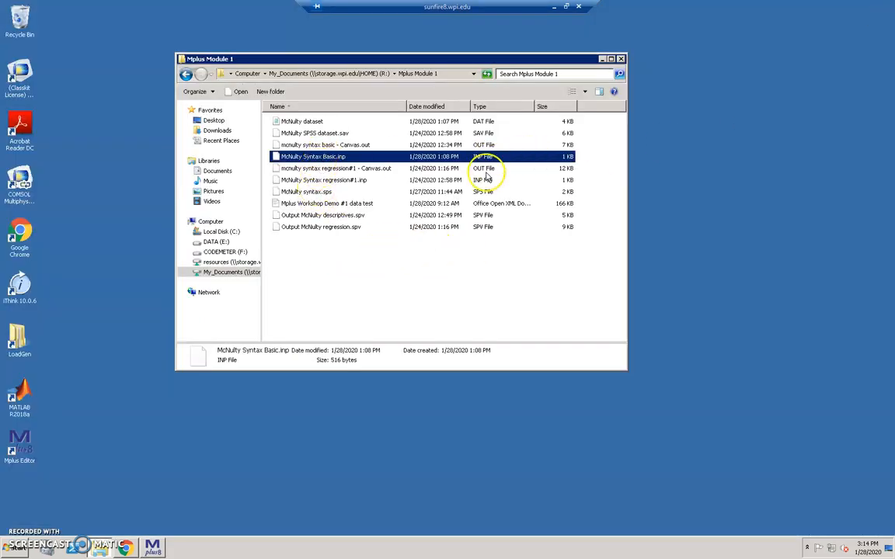
pyautogui.moveTo(326, 168)
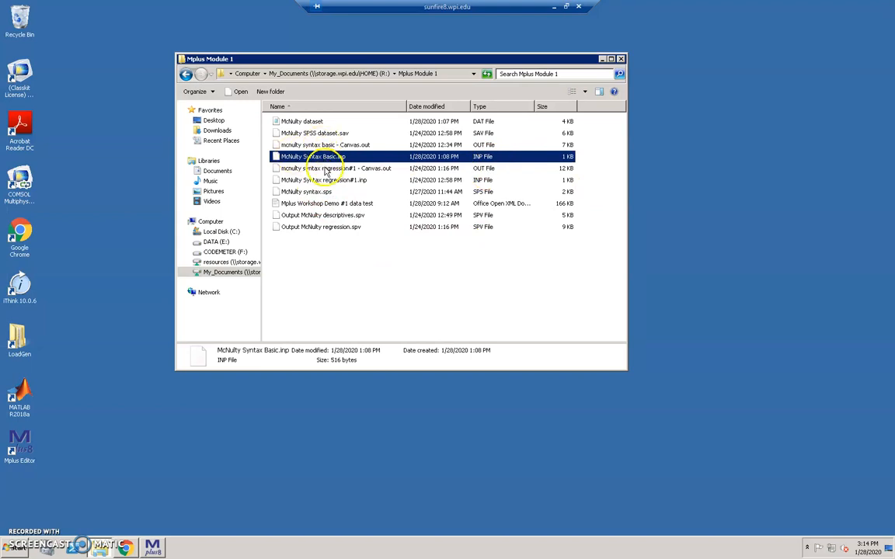
pyautogui.moveTo(380, 168)
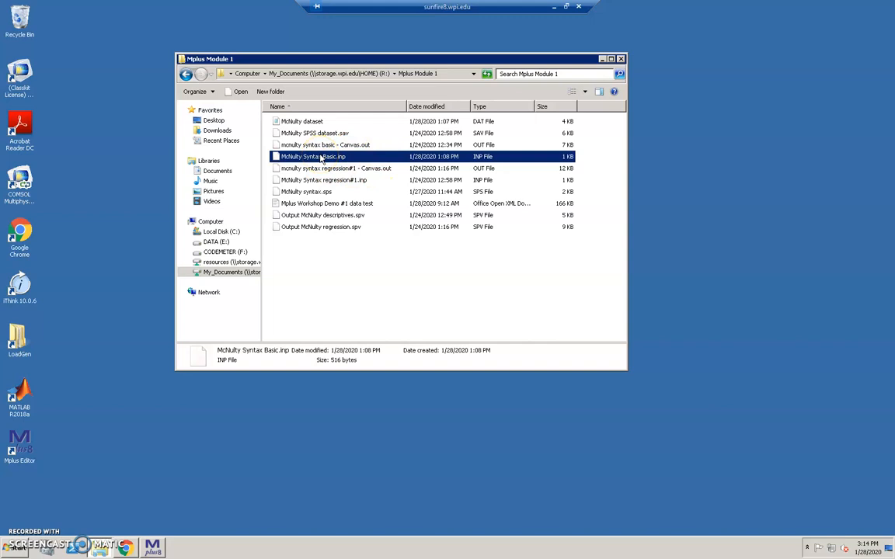
pyautogui.moveTo(314, 156)
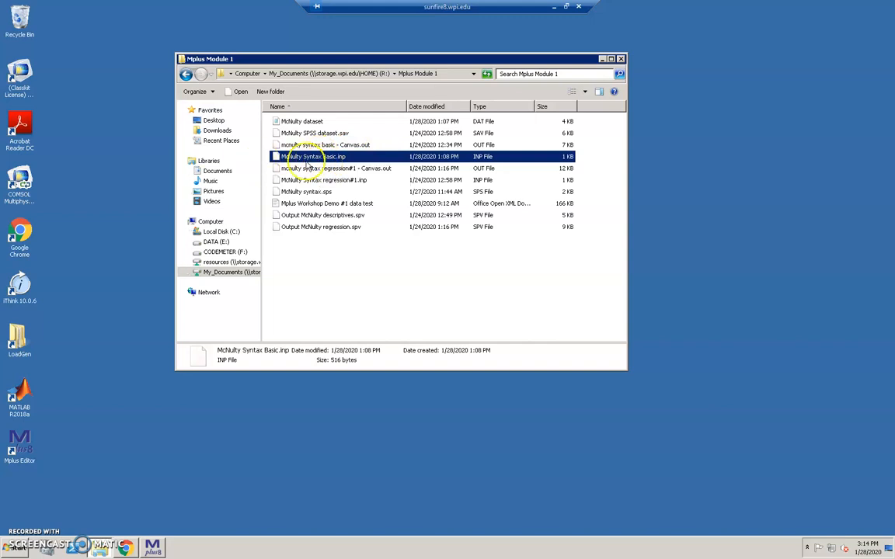
pyautogui.moveTo(313, 156)
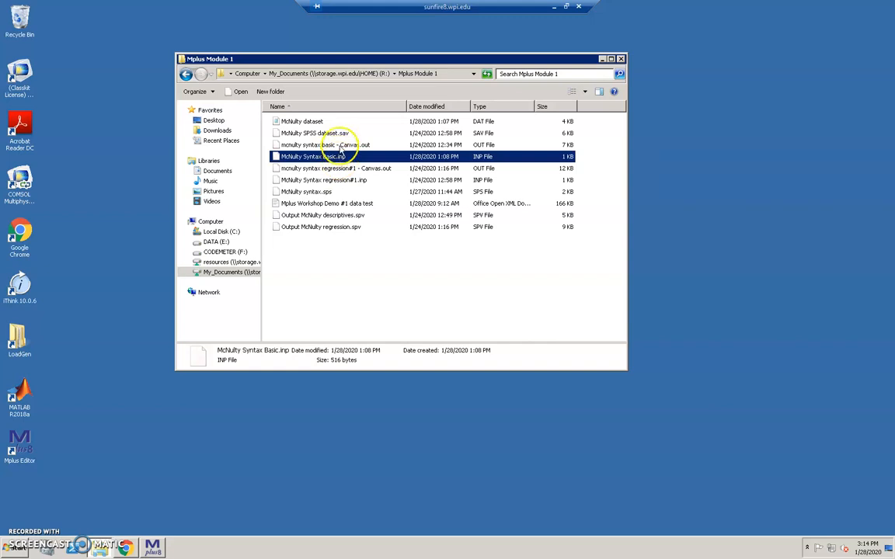
pyautogui.moveTo(342, 156)
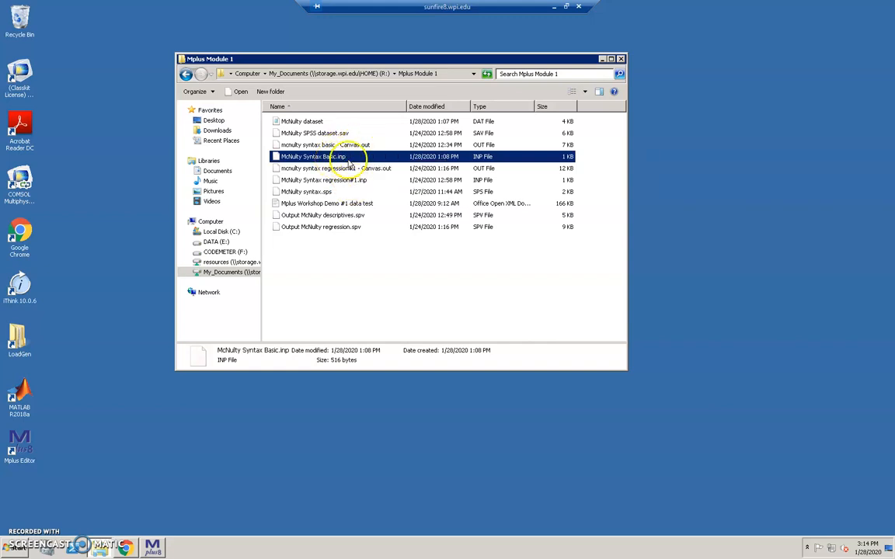
# Step: Sort the Mplus Module 1 folder's files by the Type column
pyautogui.click(480, 107)
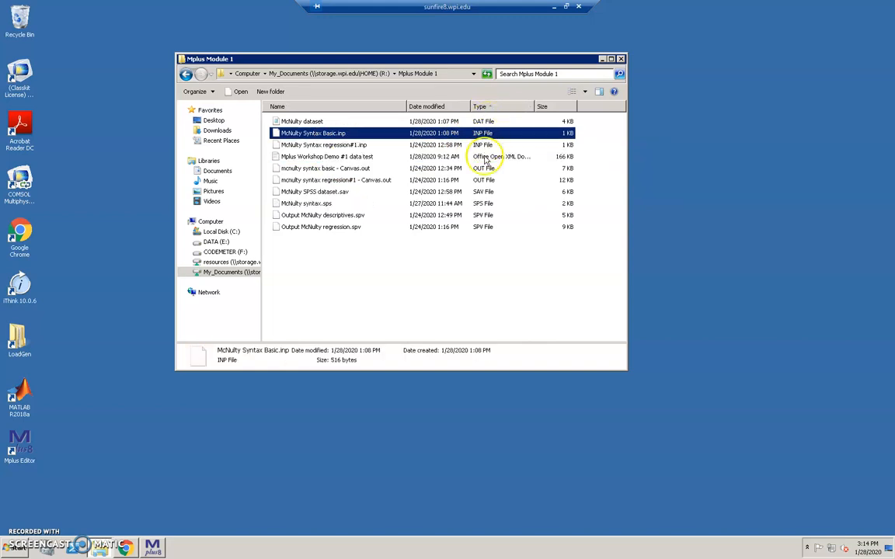
pyautogui.moveTo(487, 187)
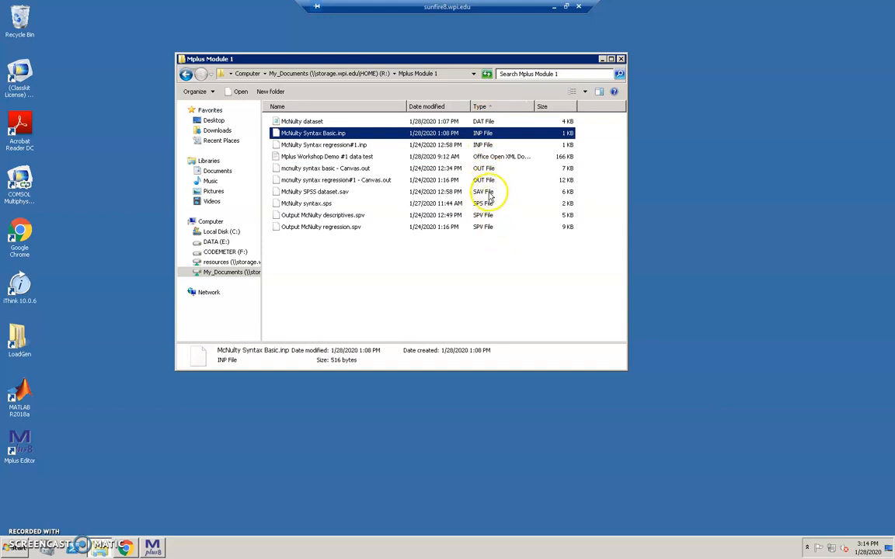
pyautogui.moveTo(311, 194)
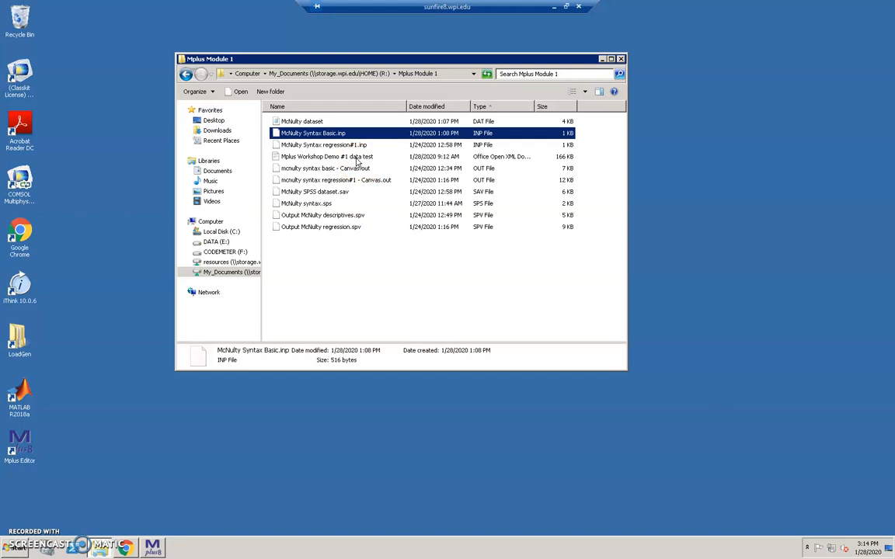
pyautogui.moveTo(357, 157)
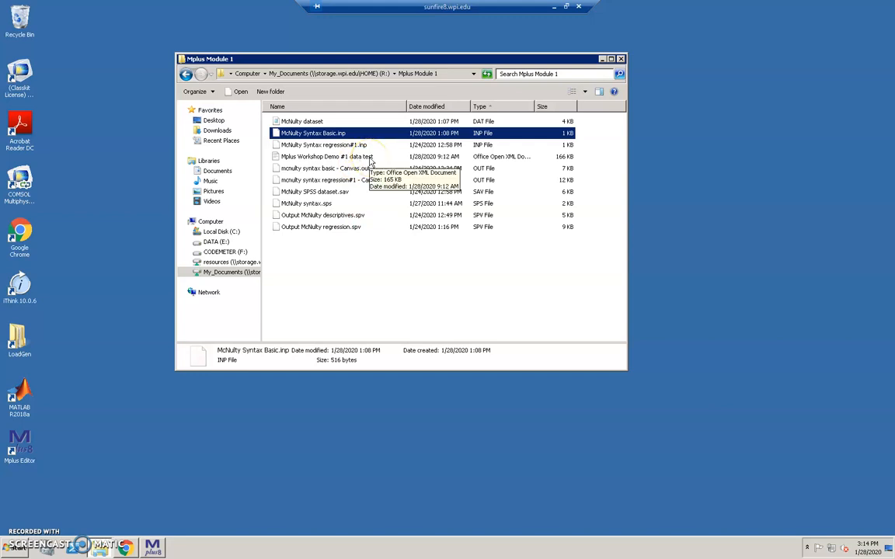
pyautogui.moveTo(332, 300)
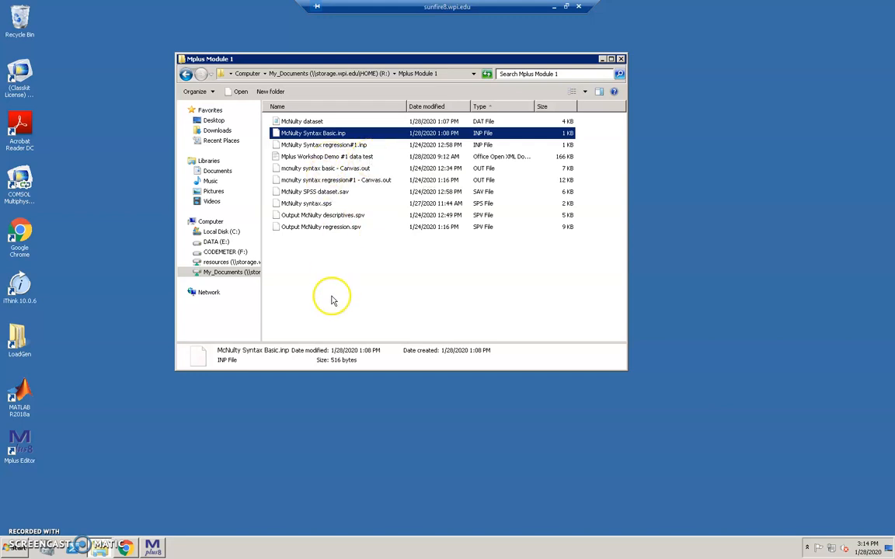
pyautogui.moveTo(330, 251)
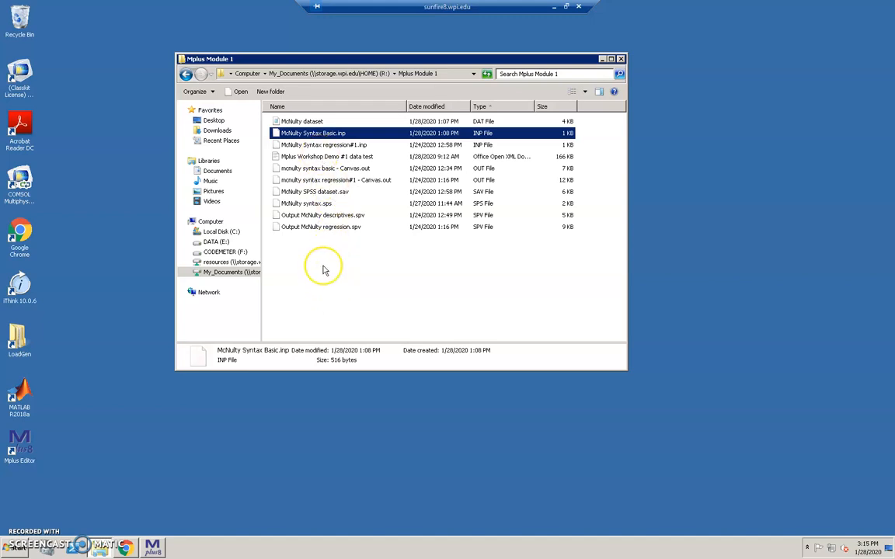
pyautogui.moveTo(324, 270)
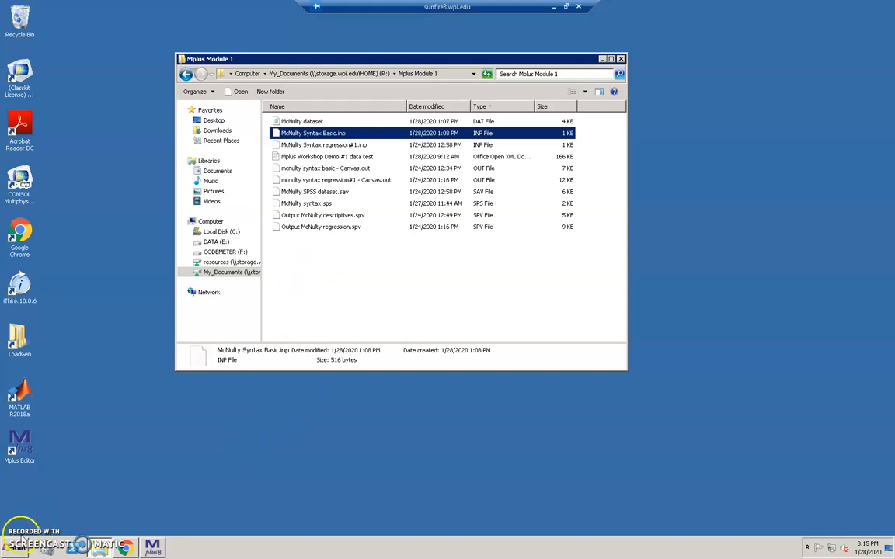
pyautogui.moveTo(84, 521)
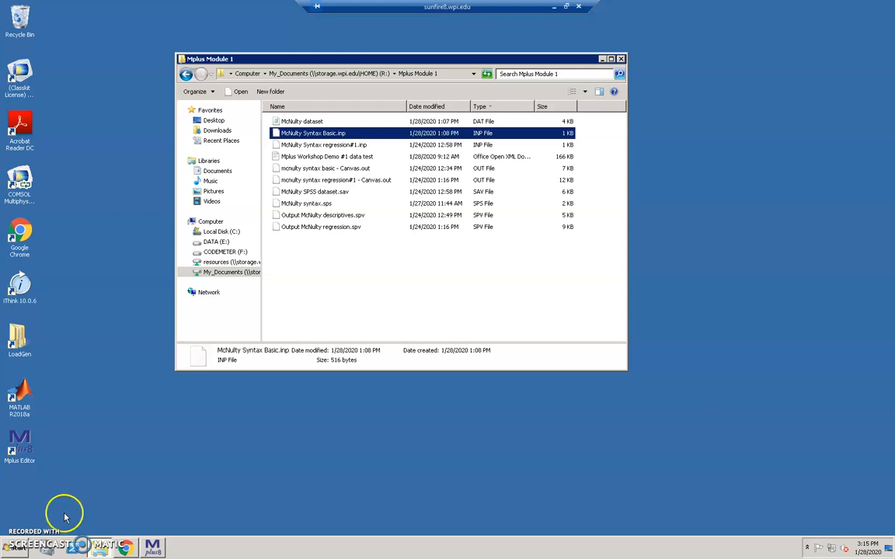
pyautogui.moveTo(119, 494)
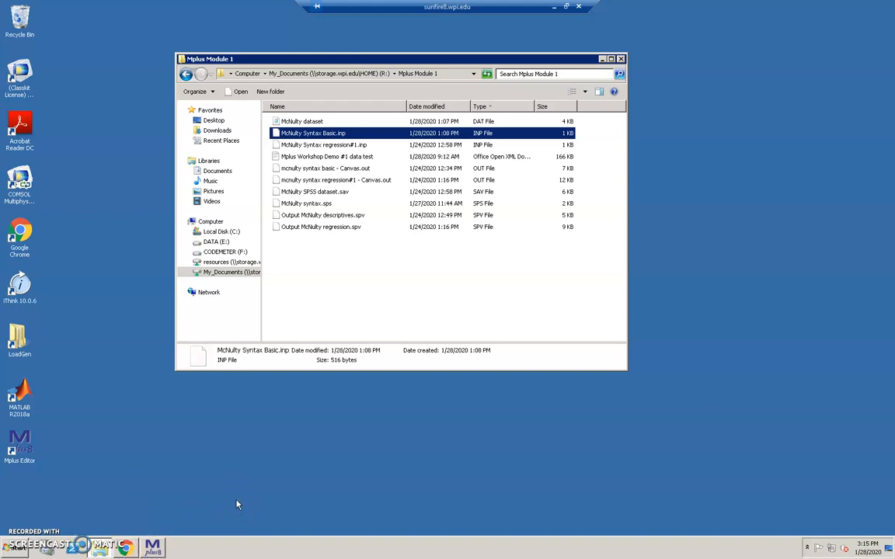
# Step: Back in Mplus, reload McNulty Syntax Basic.inp showing its Type = basic analysis
pyautogui.doubleClick(323, 144)
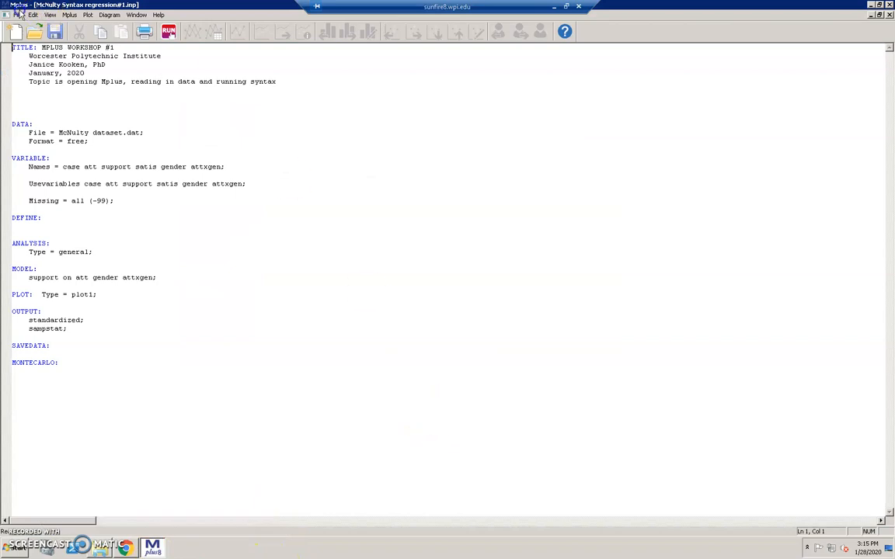
pyautogui.click(17, 15)
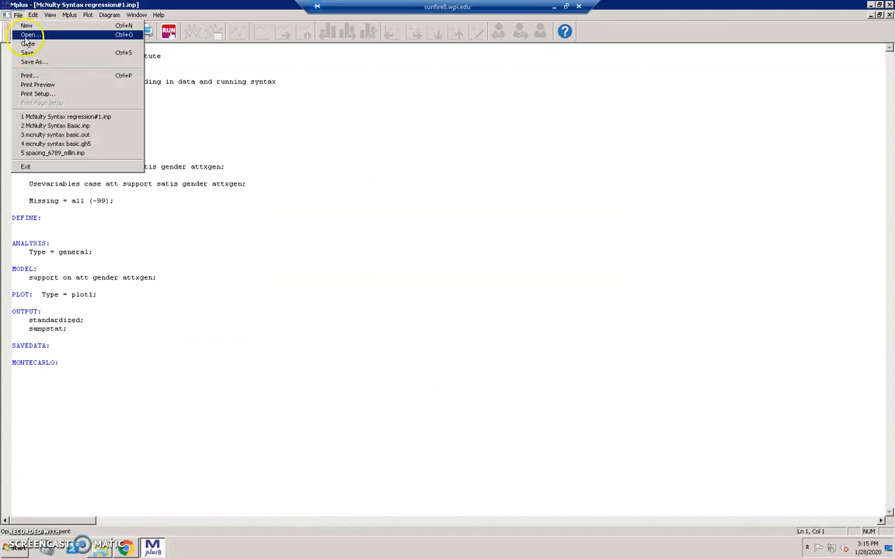
pyautogui.click(28, 34)
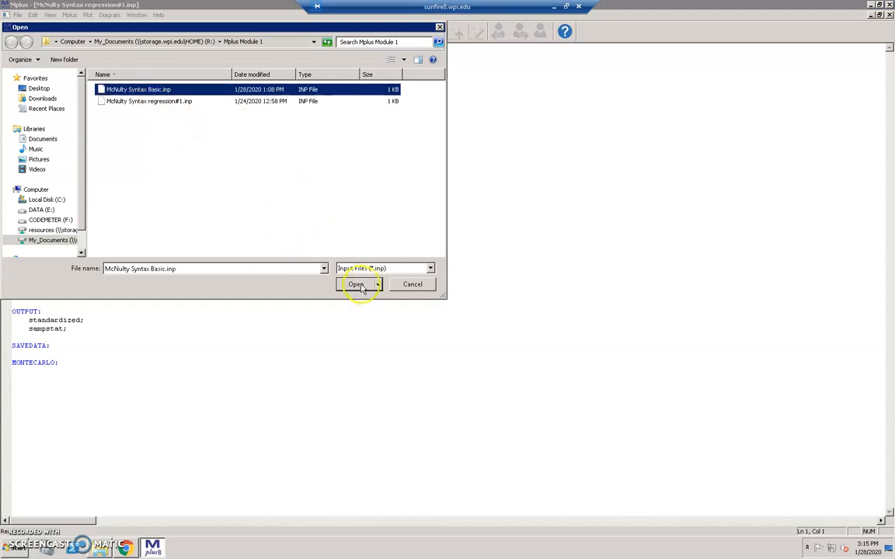
pyautogui.click(355, 284)
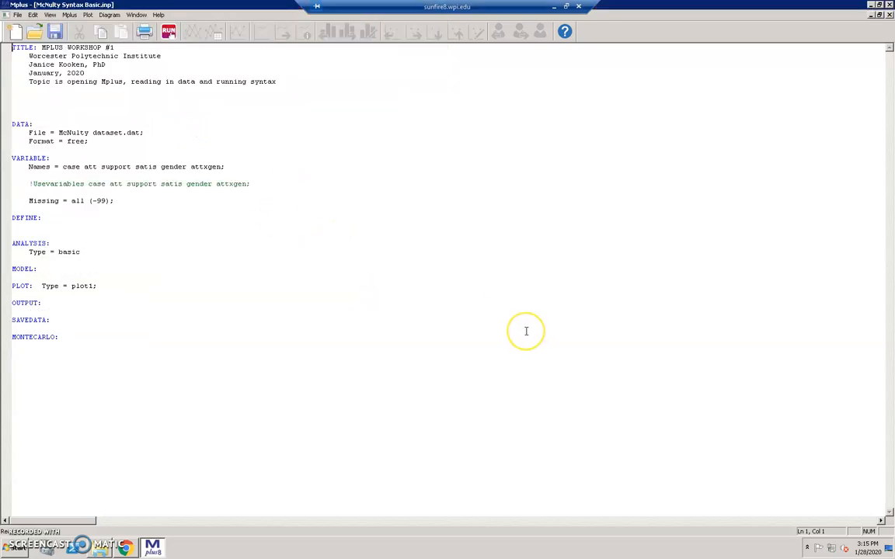
pyautogui.moveTo(526, 331)
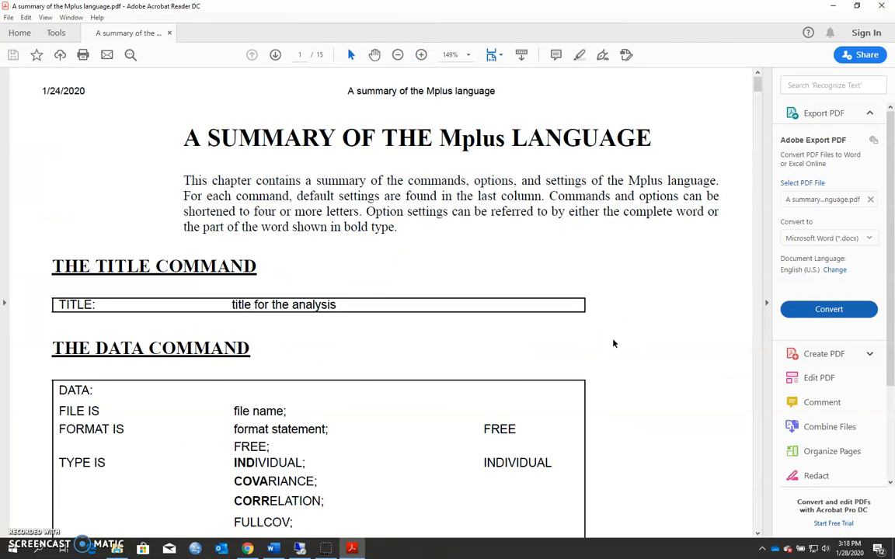
pyautogui.moveTo(662, 331)
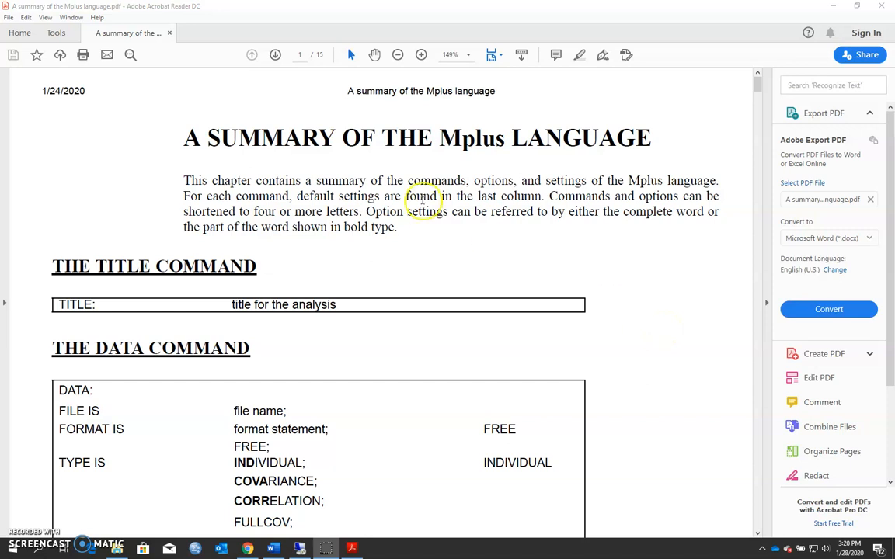
pyautogui.moveTo(650, 182)
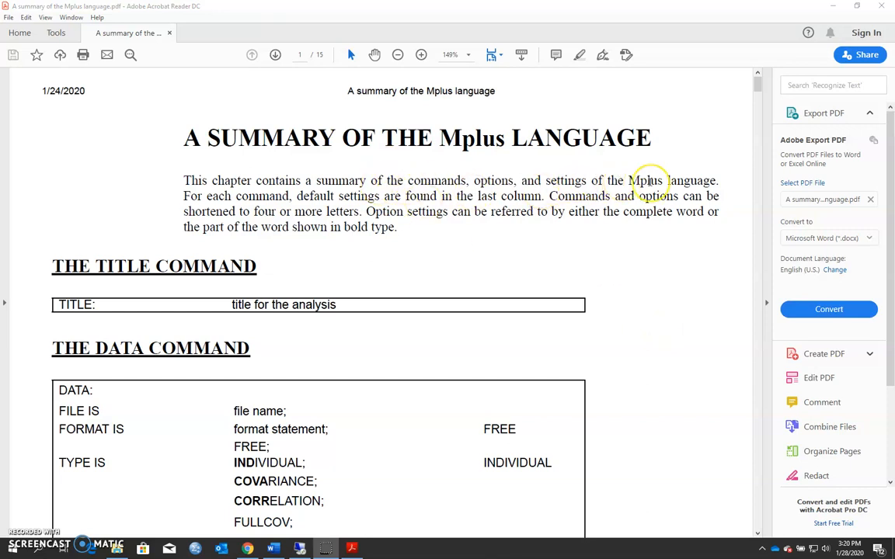
pyautogui.scroll(-3)
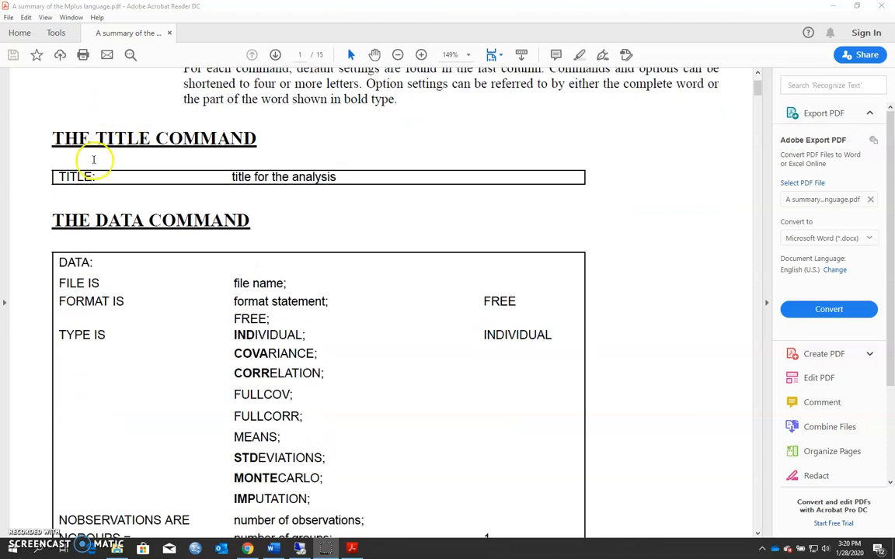
pyautogui.moveTo(225, 258)
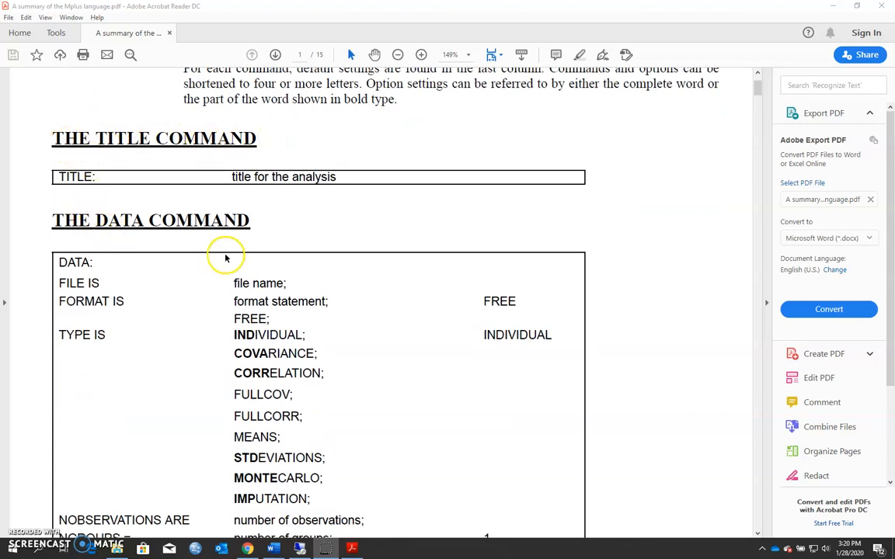
pyautogui.scroll(-3)
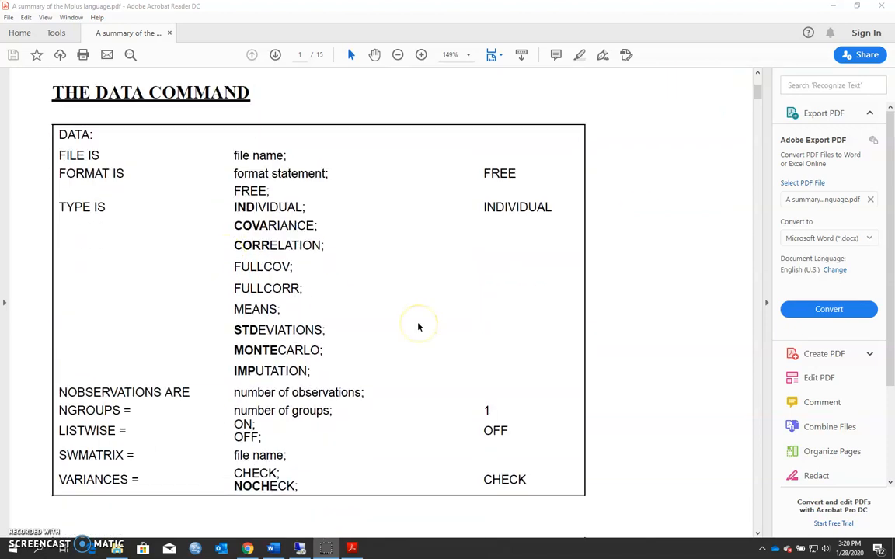
pyautogui.moveTo(419, 326)
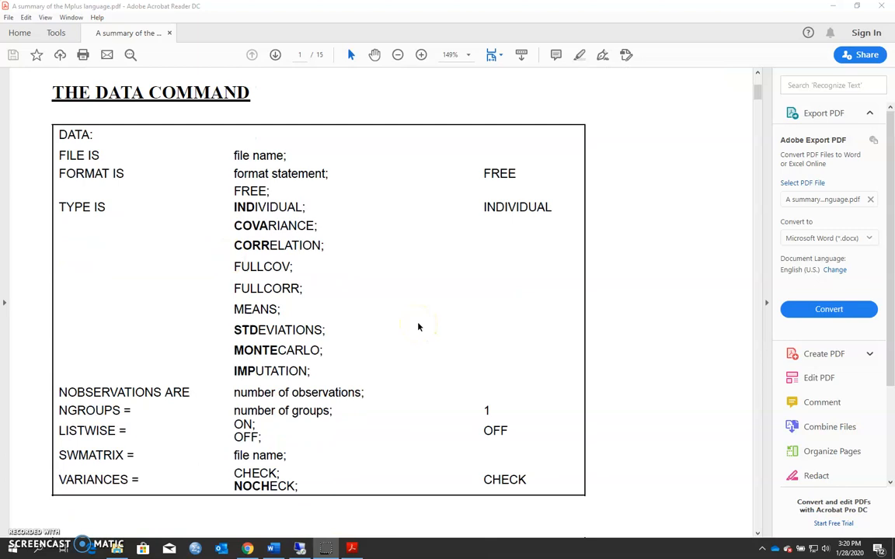
pyautogui.scroll(3)
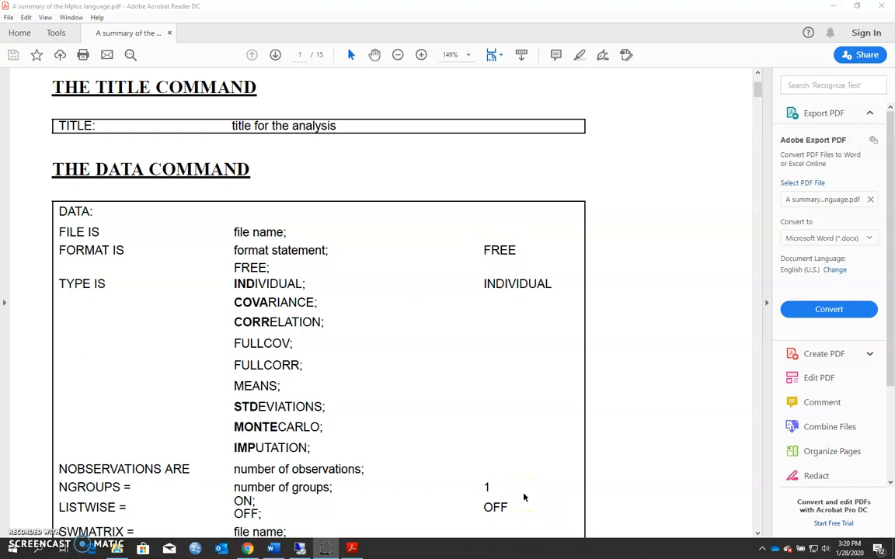
pyautogui.scroll(-3)
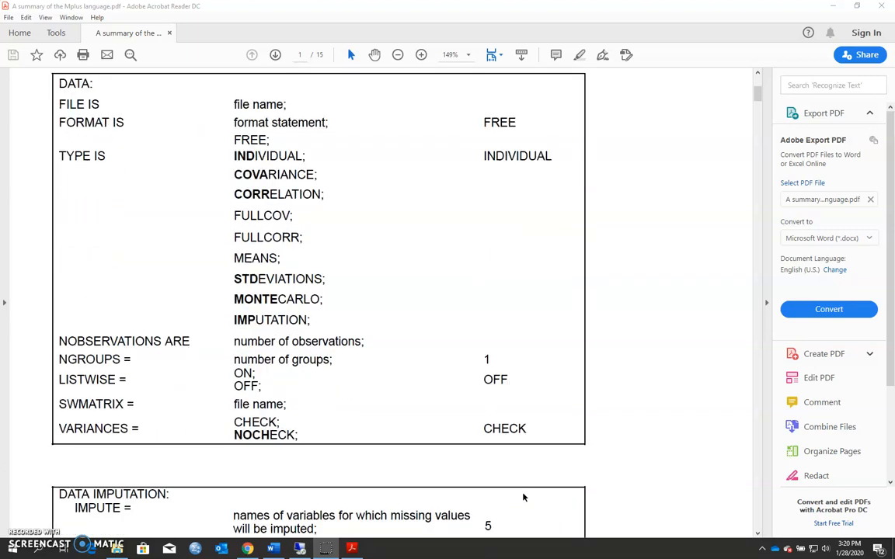
pyautogui.scroll(3)
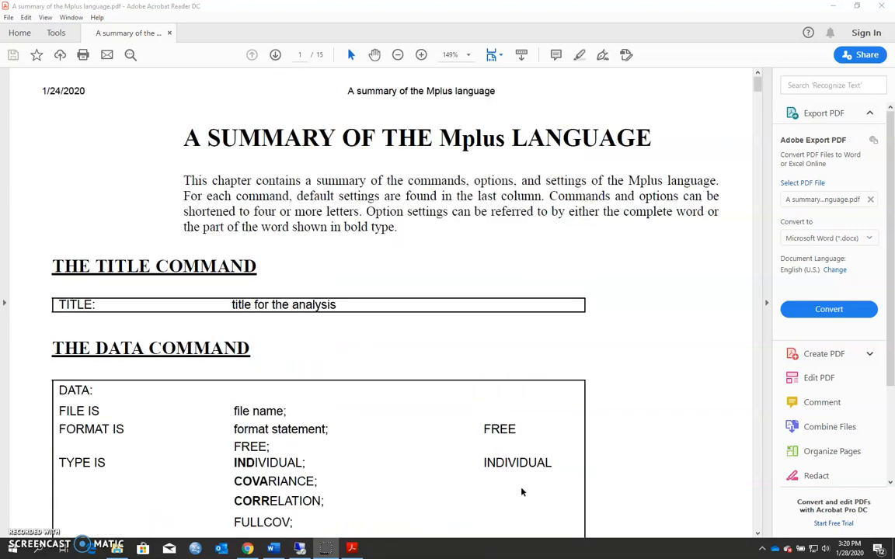
pyautogui.moveTo(602, 315)
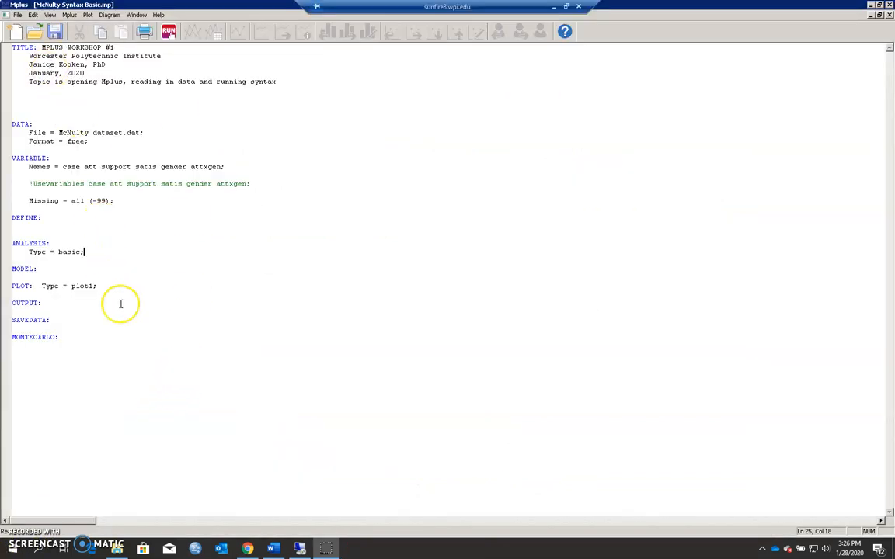
pyautogui.moveTo(153, 349)
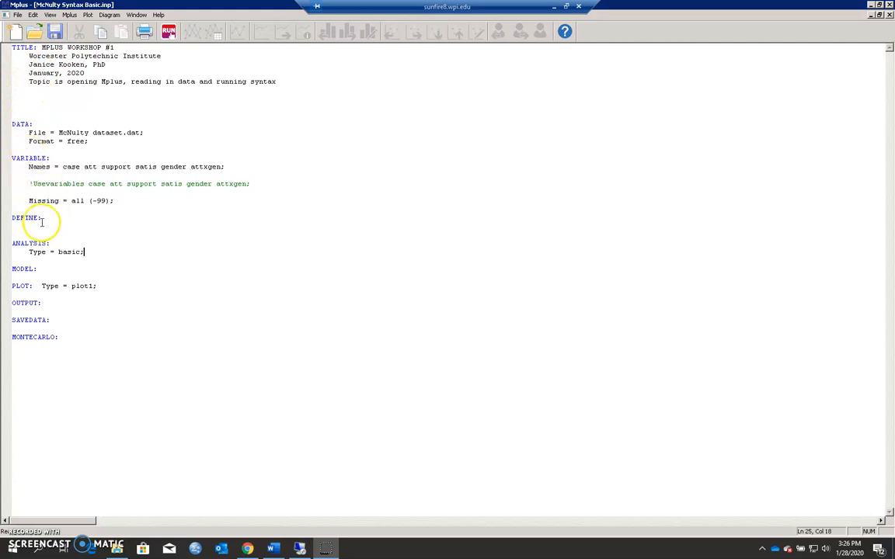
pyautogui.moveTo(27, 308)
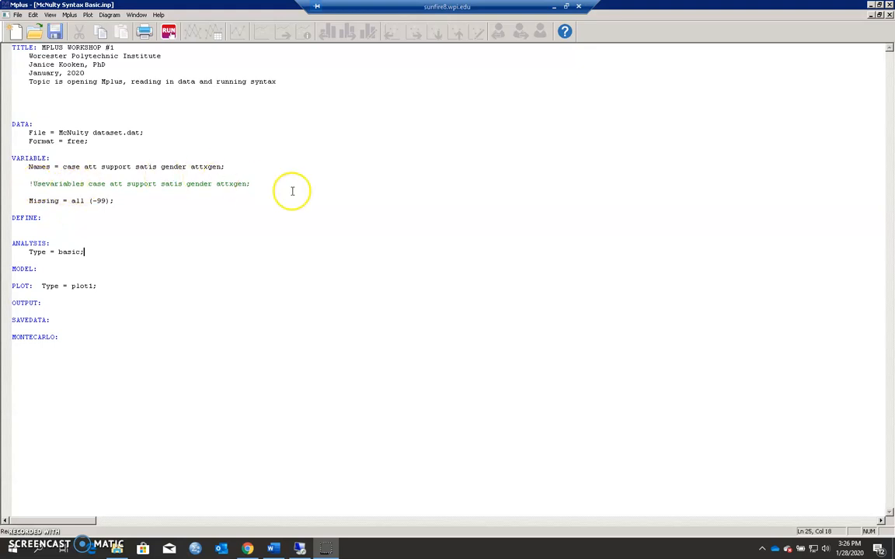
pyautogui.moveTo(213, 179)
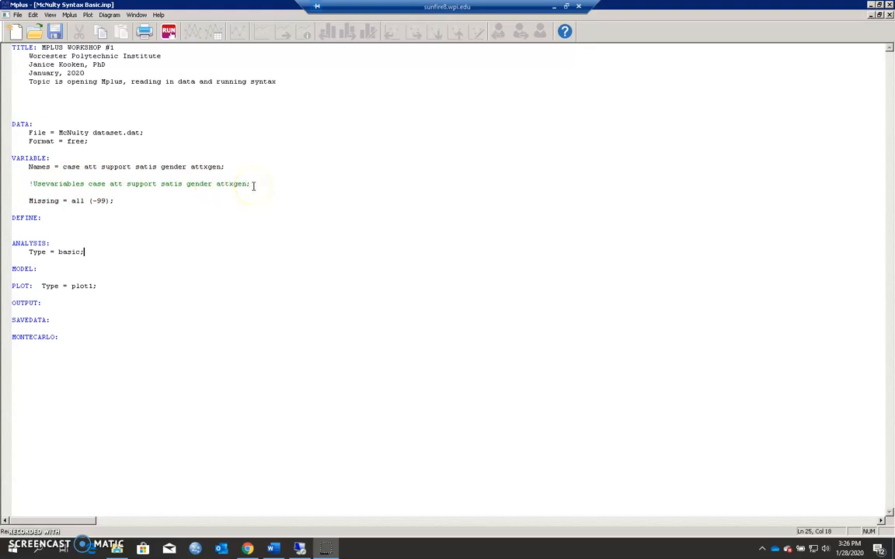
pyautogui.moveTo(321, 208)
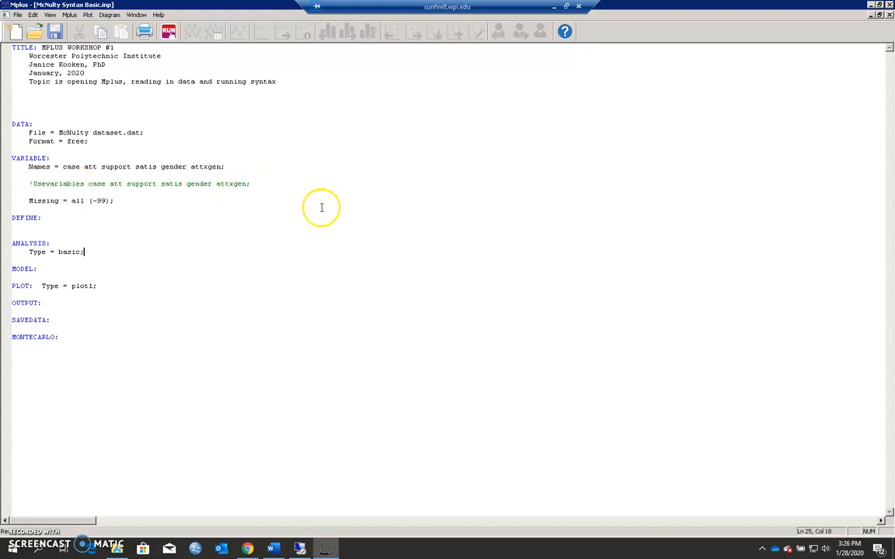
pyautogui.moveTo(302, 192)
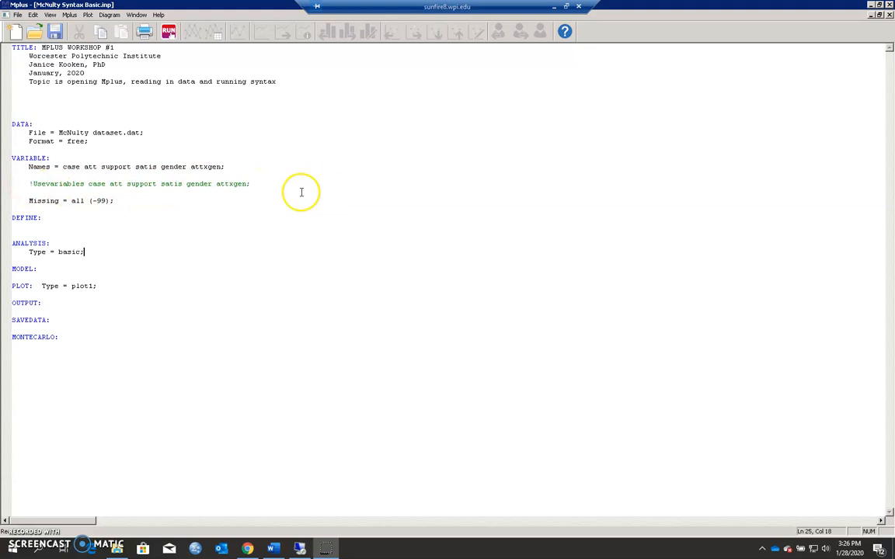
pyautogui.moveTo(214, 191)
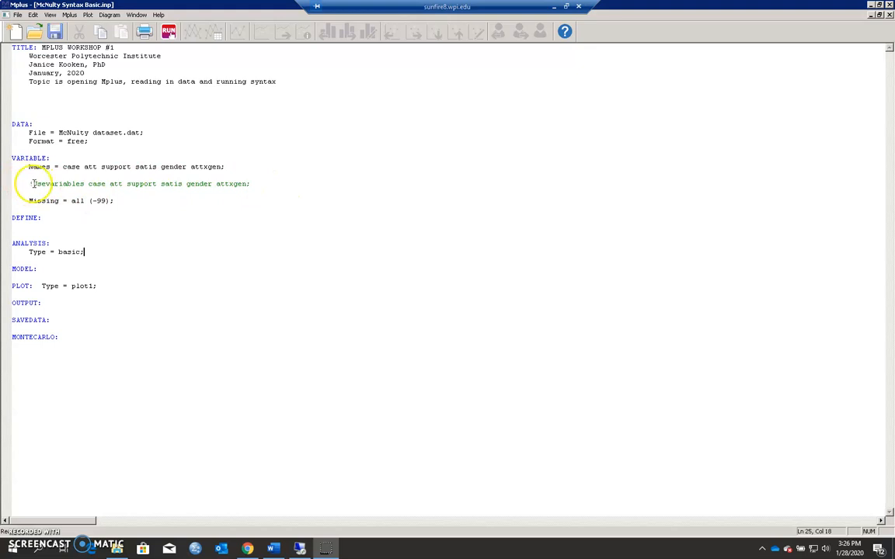
pyautogui.moveTo(230, 237)
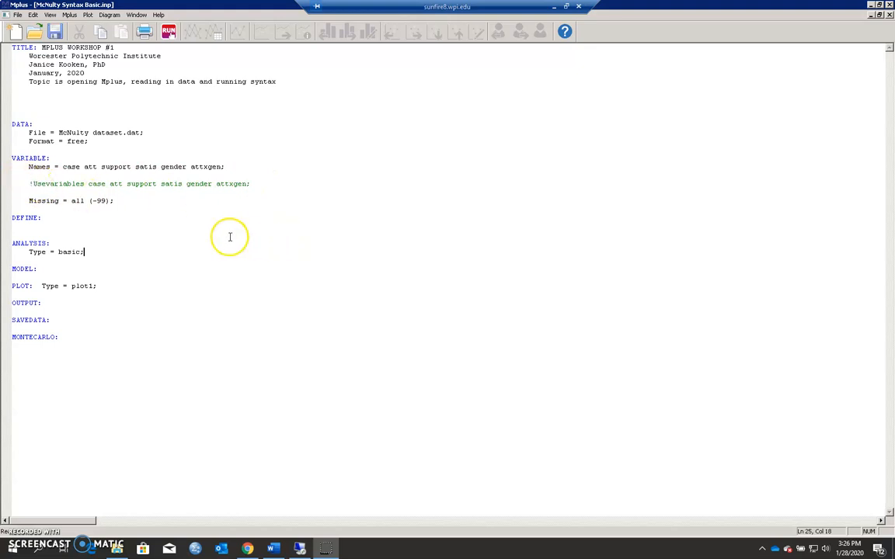
pyautogui.moveTo(140, 207)
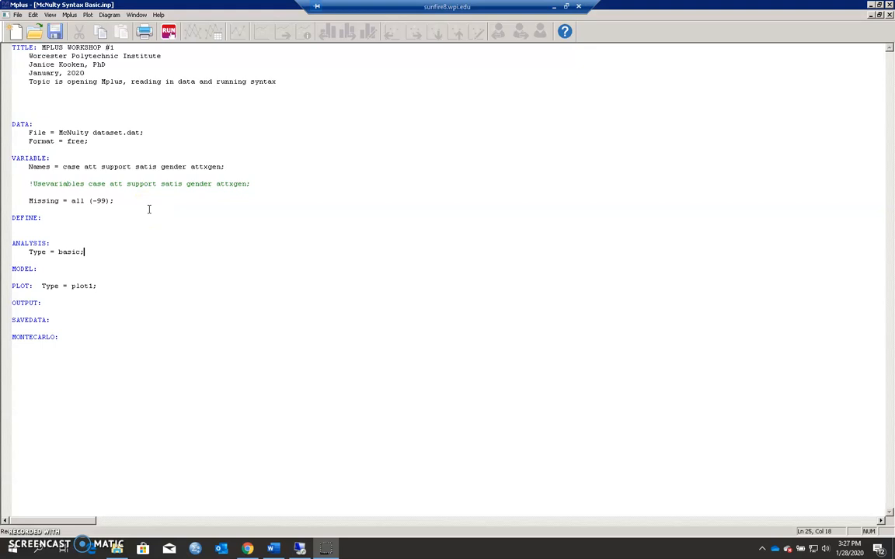
pyautogui.moveTo(79, 256)
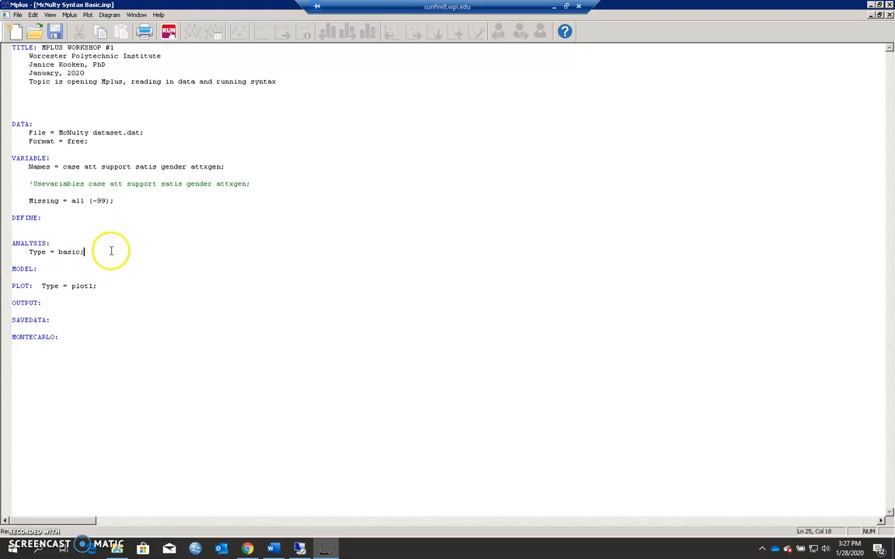
pyautogui.moveTo(110, 251)
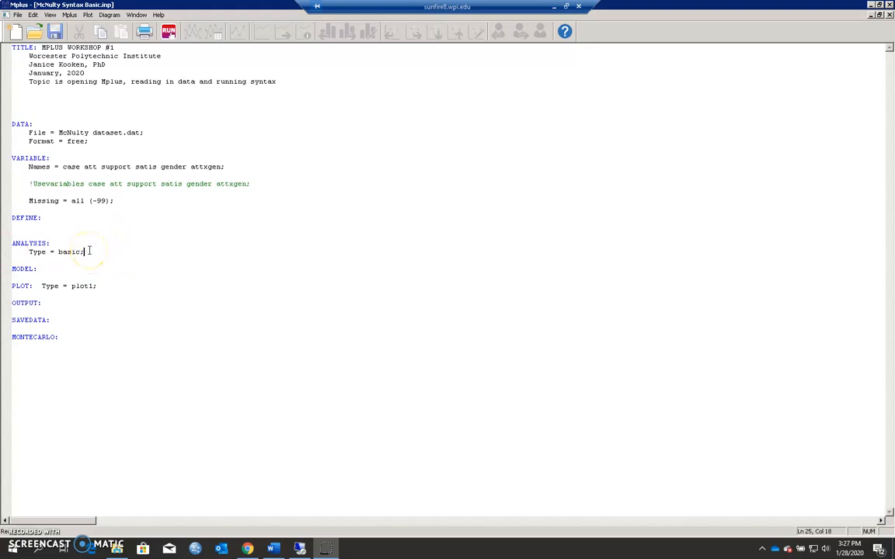
pyautogui.moveTo(131, 250)
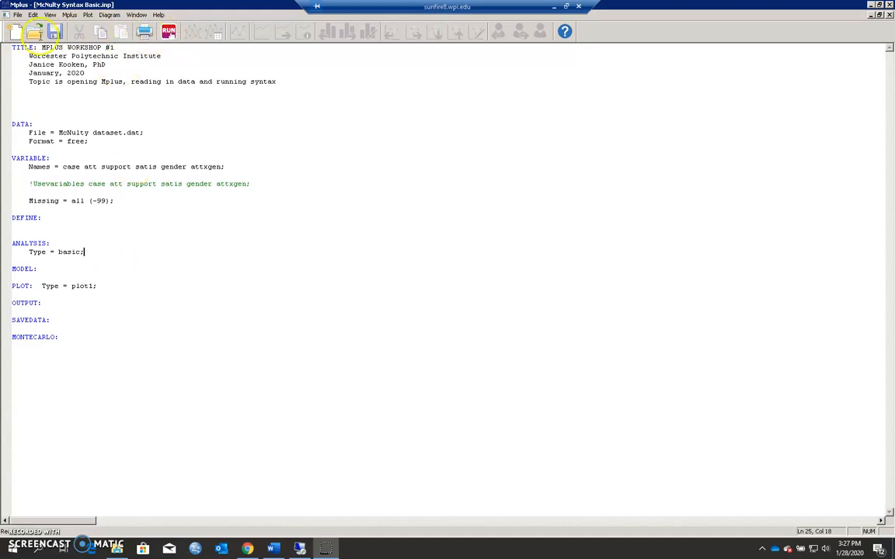
pyautogui.click(168, 31)
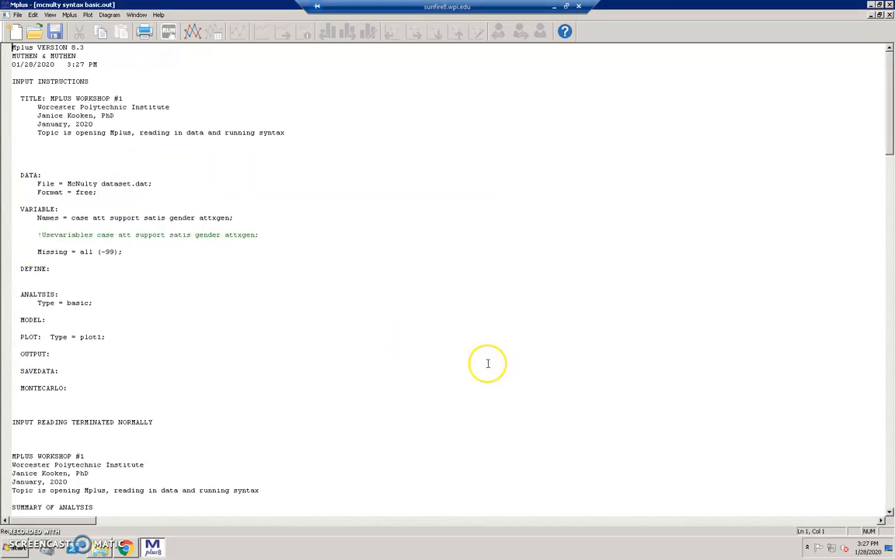
pyautogui.moveTo(456, 365)
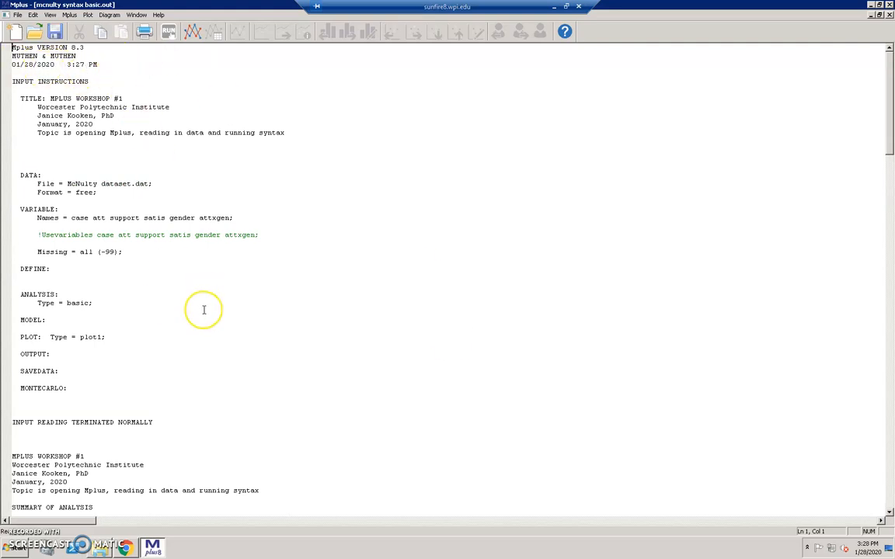
# Step: Scroll the output to the summary: 164 observations, six continuous dependent variables, ML estimator
pyautogui.scroll(-3)
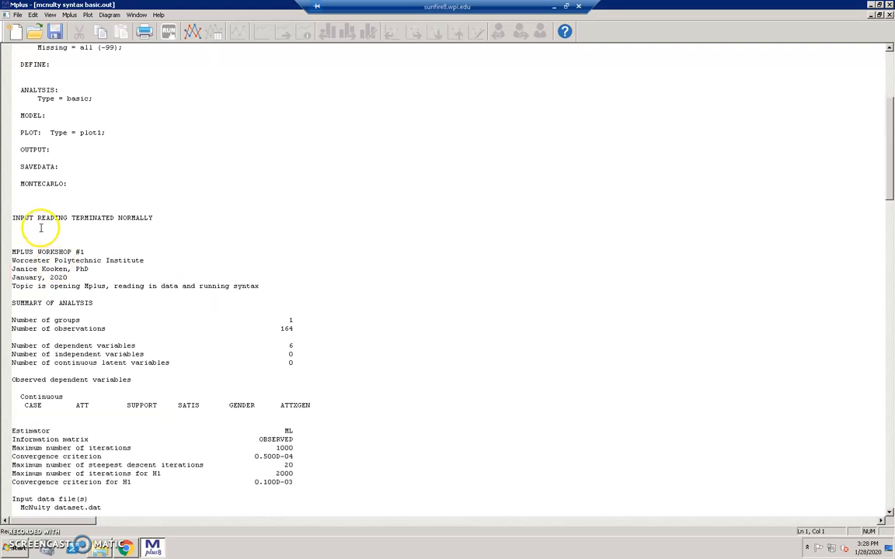
pyautogui.scroll(-3)
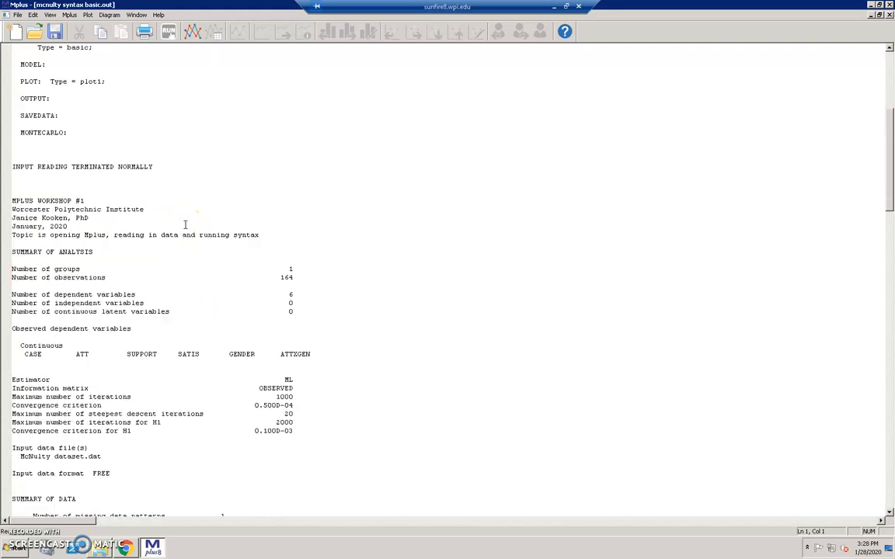
pyautogui.scroll(-3)
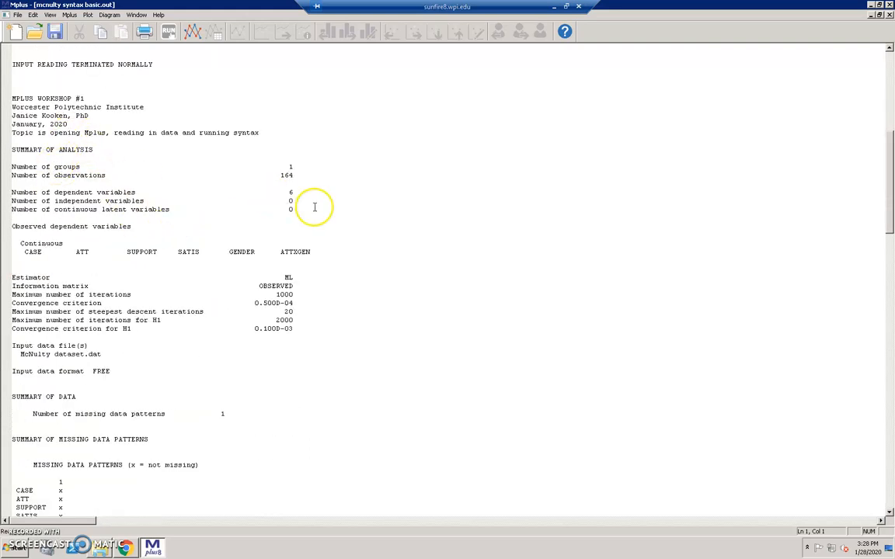
pyautogui.moveTo(330, 234)
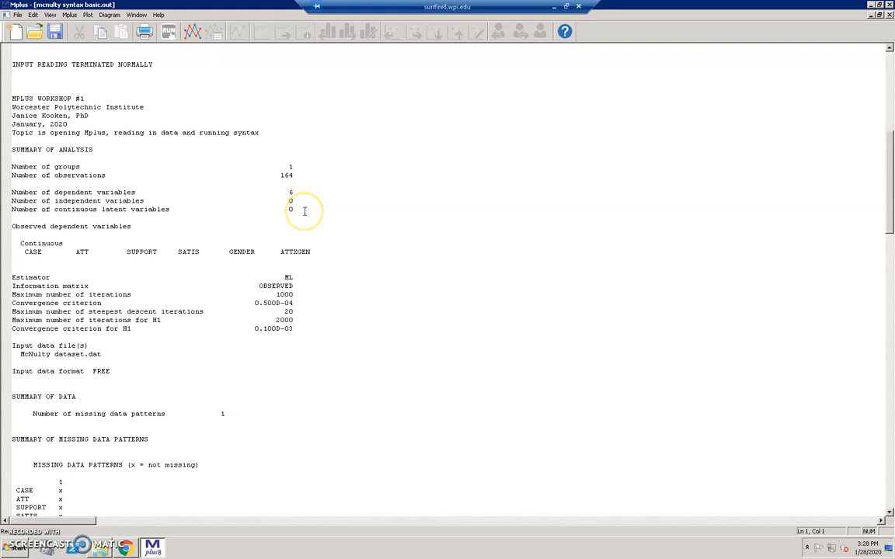
pyautogui.scroll(-3)
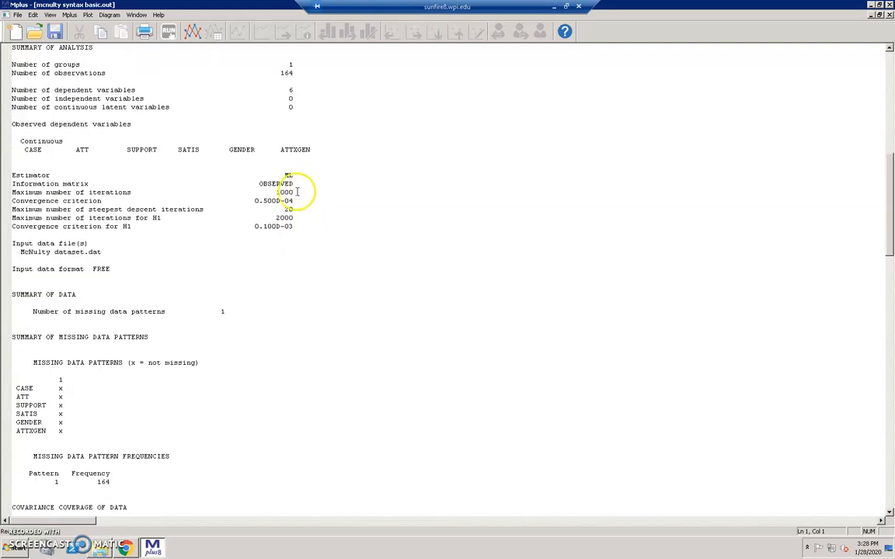
pyautogui.moveTo(316, 179)
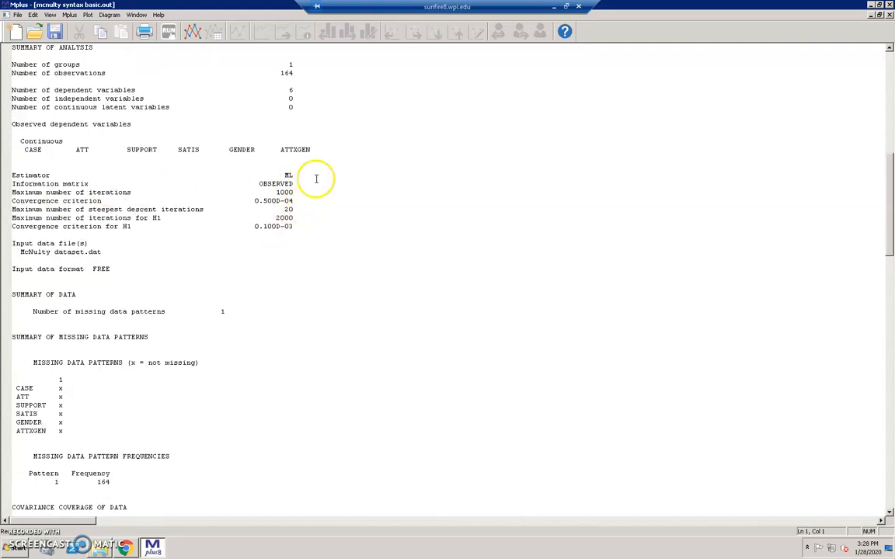
# Step: Scroll past sample means, covariances and correlations to the Univariate Sample Statistics section
pyautogui.scroll(-3)
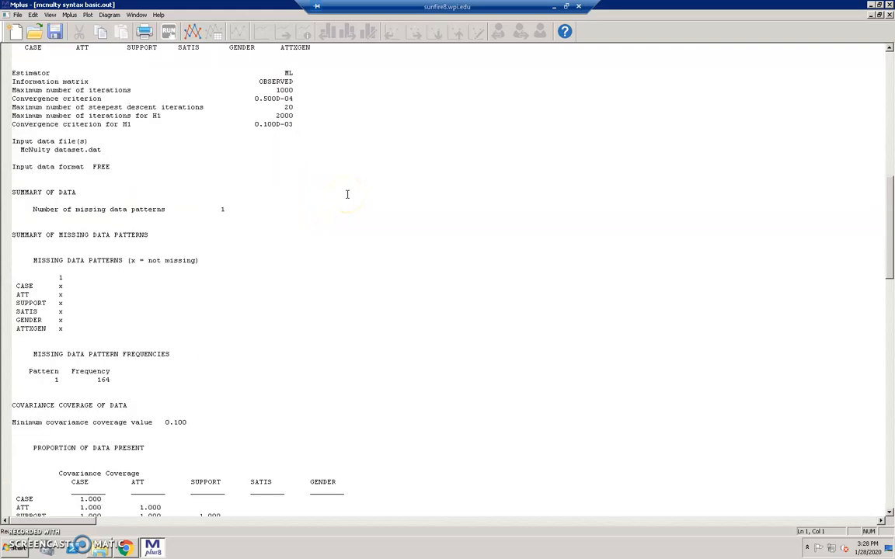
pyautogui.moveTo(215, 268)
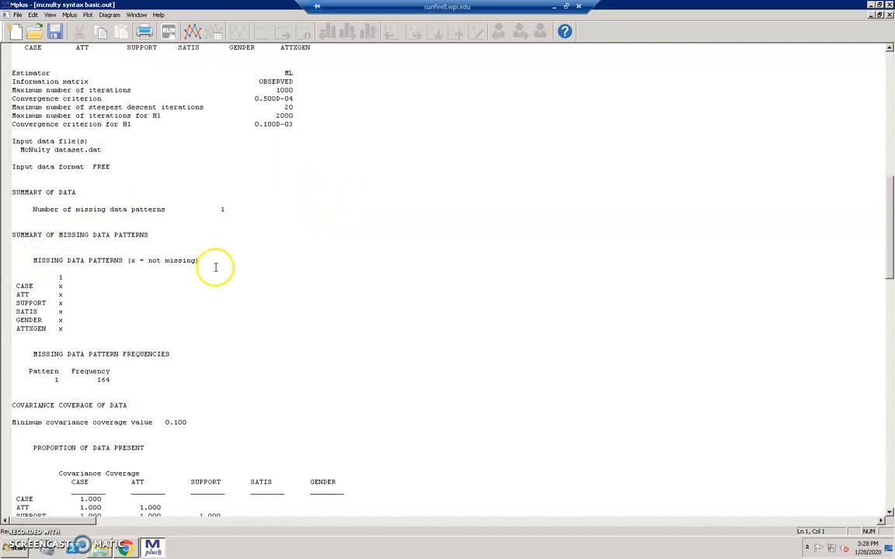
pyautogui.scroll(-3)
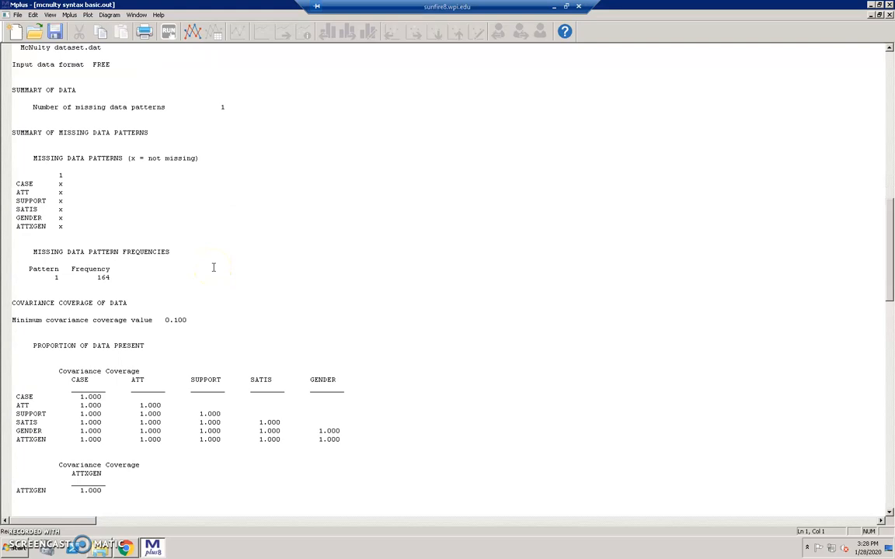
pyautogui.scroll(-3)
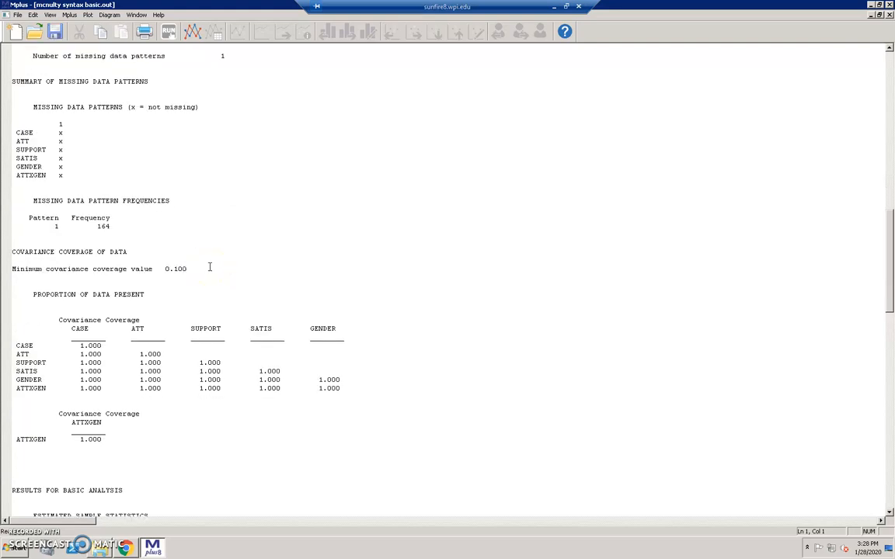
pyautogui.scroll(-3)
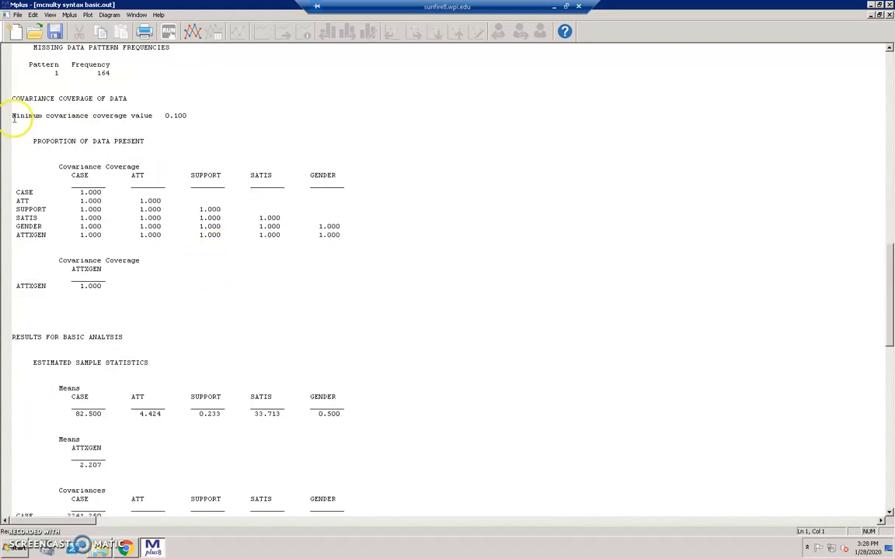
pyautogui.moveTo(270, 320)
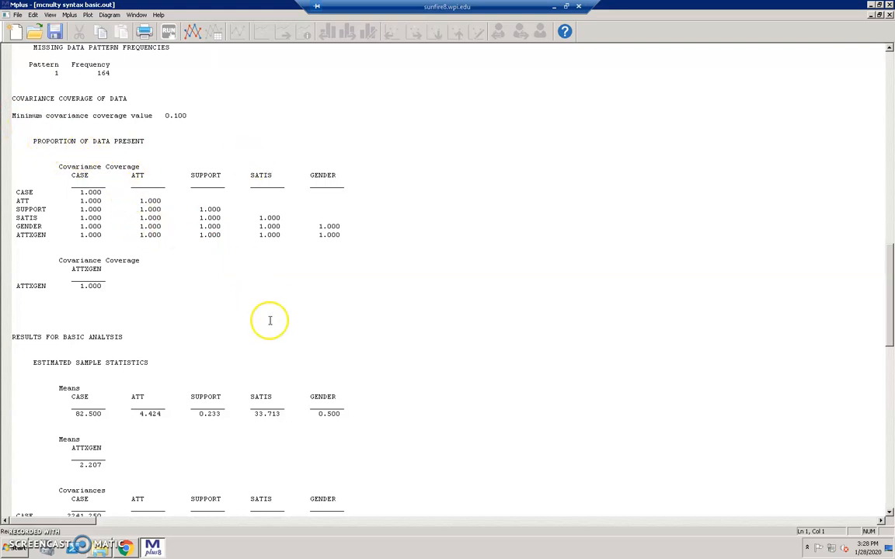
pyautogui.scroll(-3)
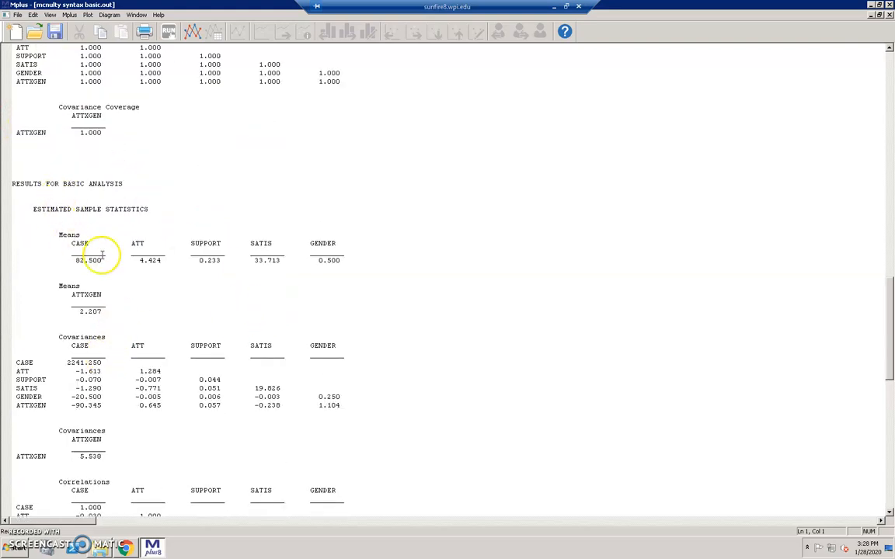
pyautogui.scroll(-3)
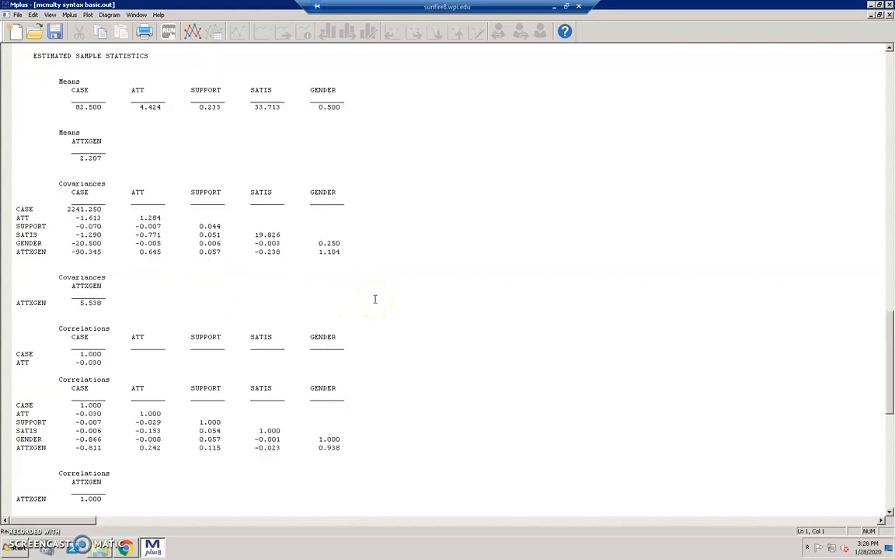
pyautogui.scroll(-3)
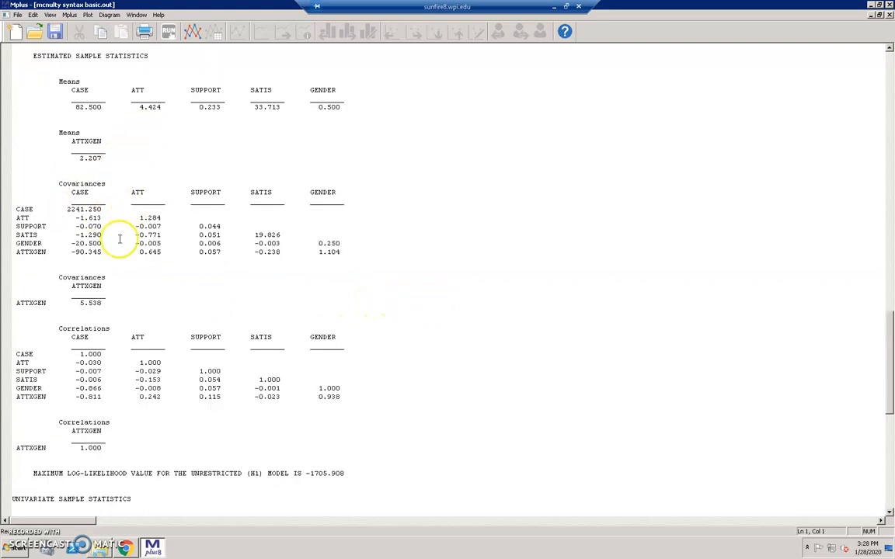
pyautogui.moveTo(216, 300)
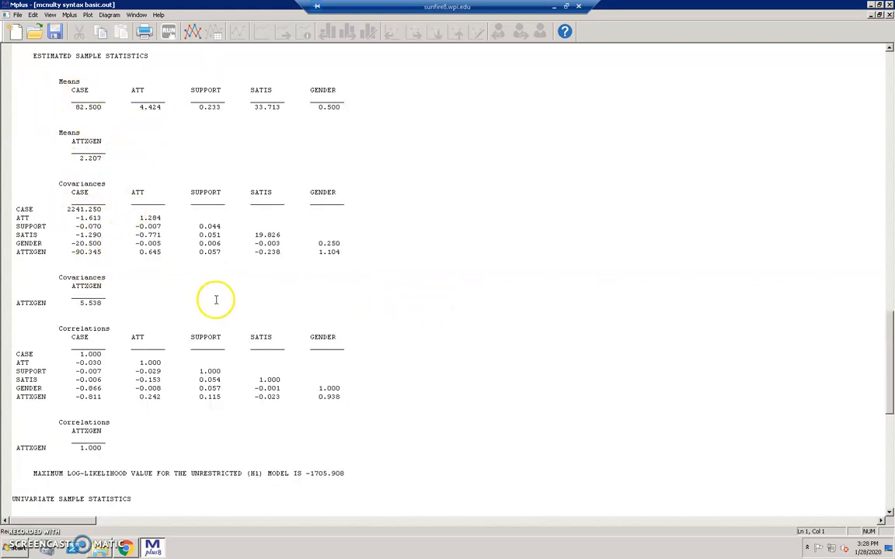
pyautogui.scroll(-3)
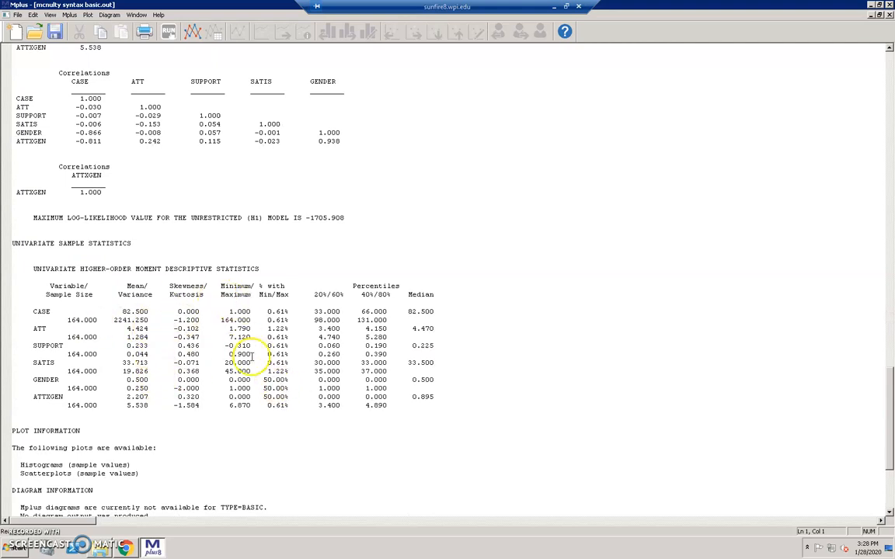
pyautogui.scroll(-3)
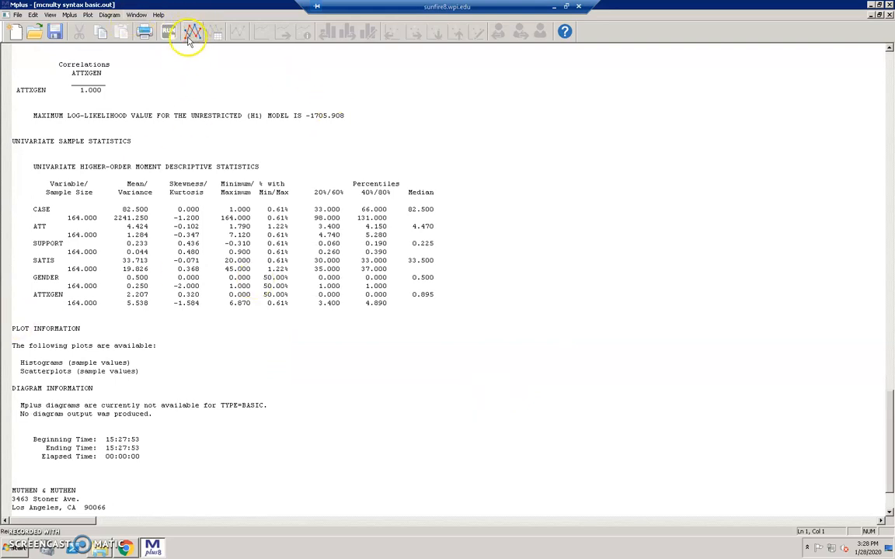
pyautogui.scroll(3)
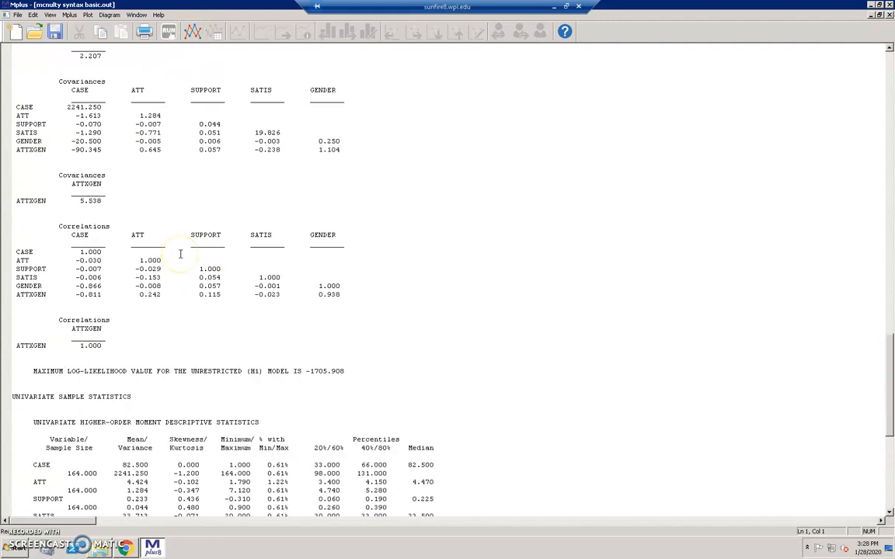
pyautogui.scroll(-3)
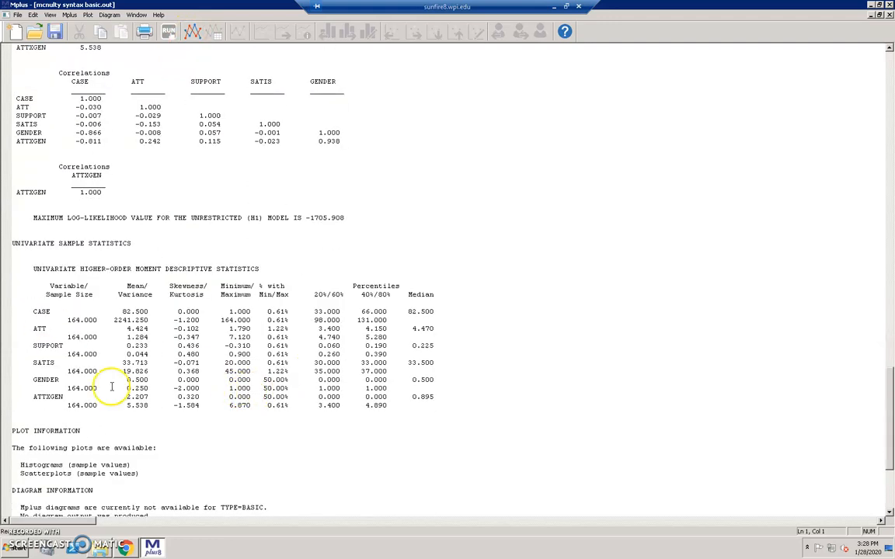
pyautogui.moveTo(557, 232)
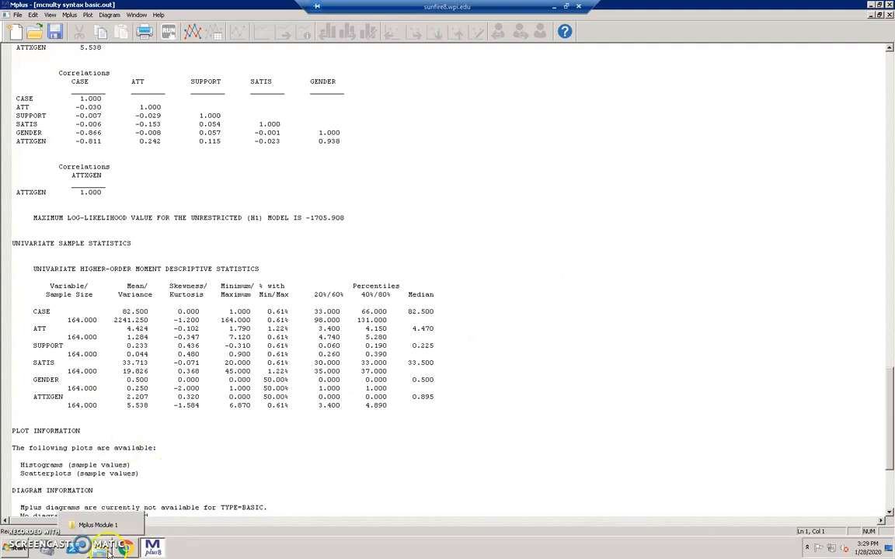
# Step: Open the Mplus Workshop Demo #1 data test document in a maximized WordPad window
pyautogui.click(35, 31)
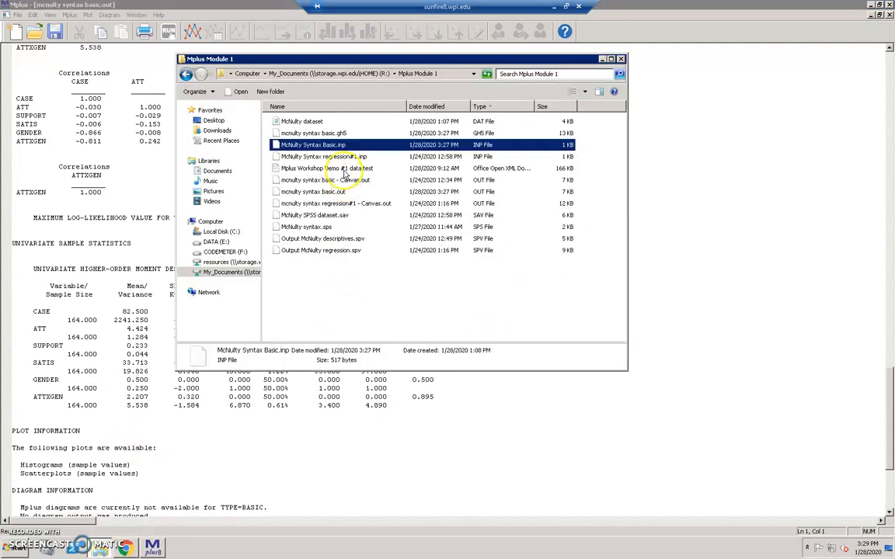
pyautogui.click(326, 168)
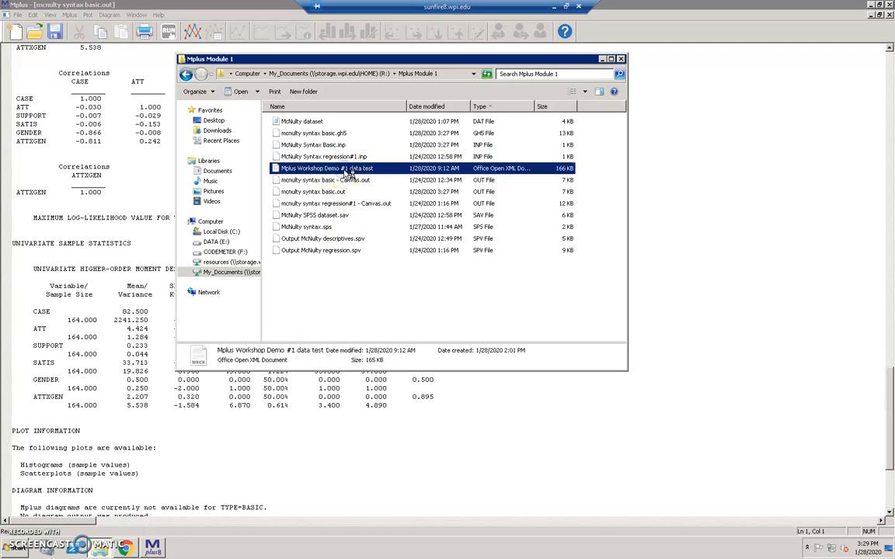
pyautogui.doubleClick(327, 168)
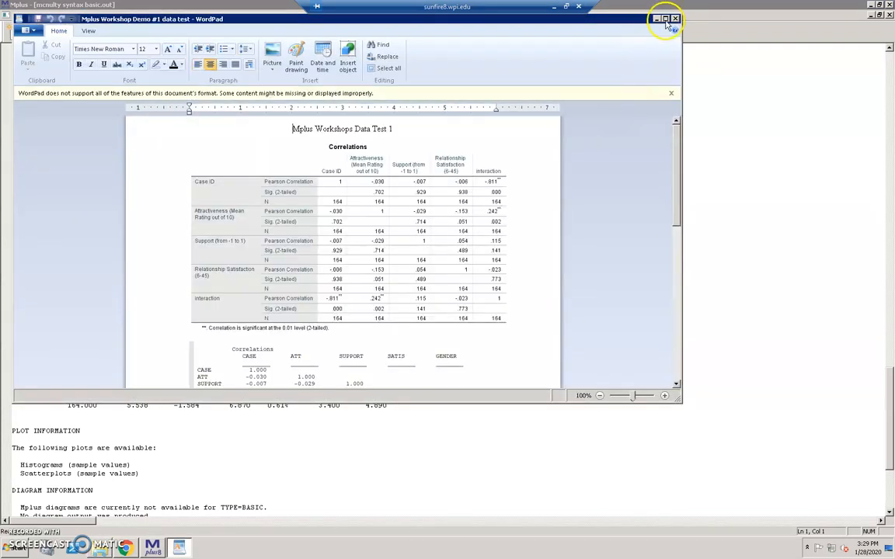
pyautogui.click(666, 18)
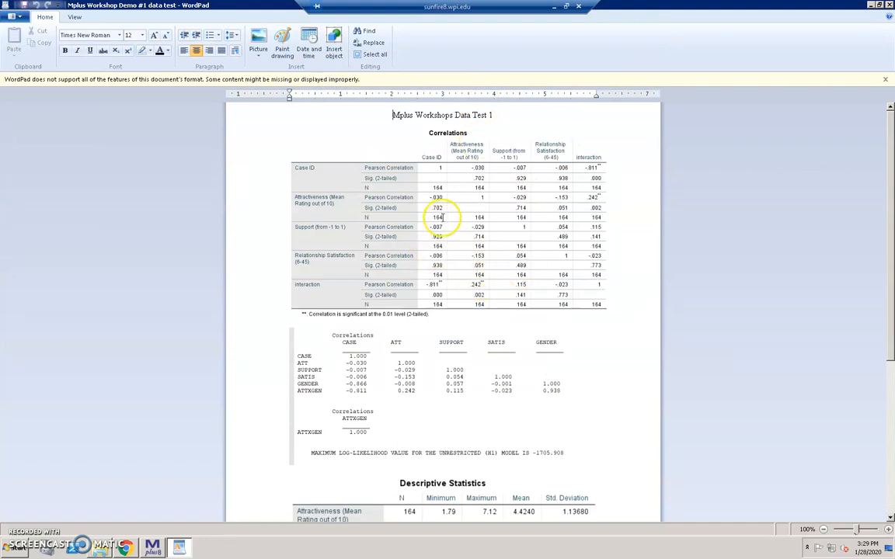
pyautogui.scroll(-3)
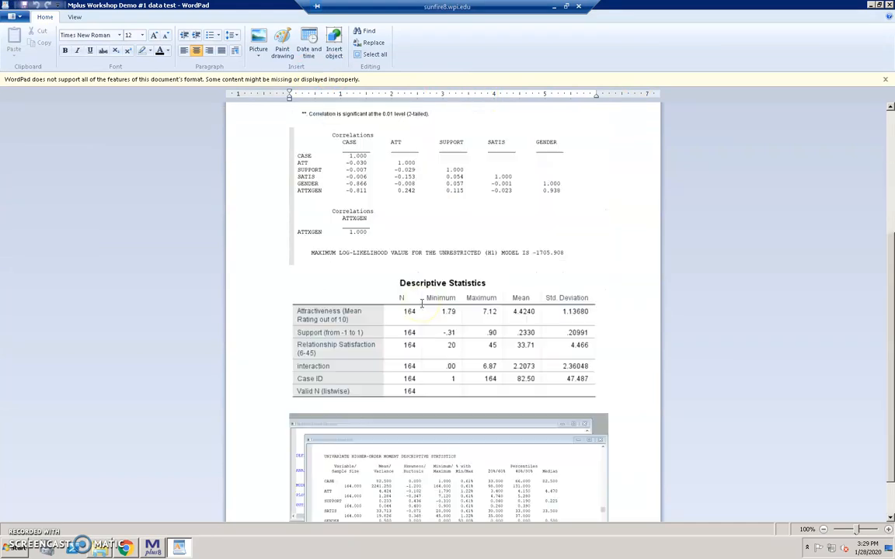
pyautogui.scroll(3)
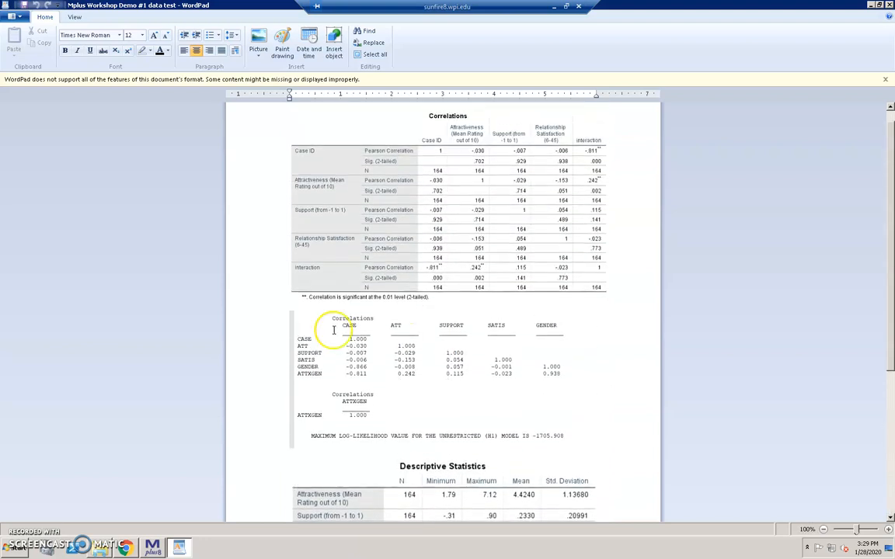
pyautogui.moveTo(432, 382)
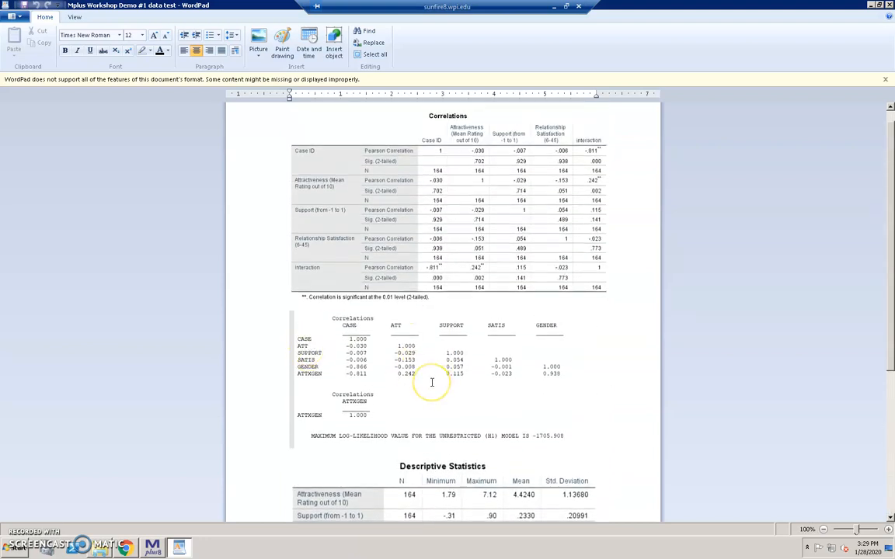
pyautogui.moveTo(573, 317)
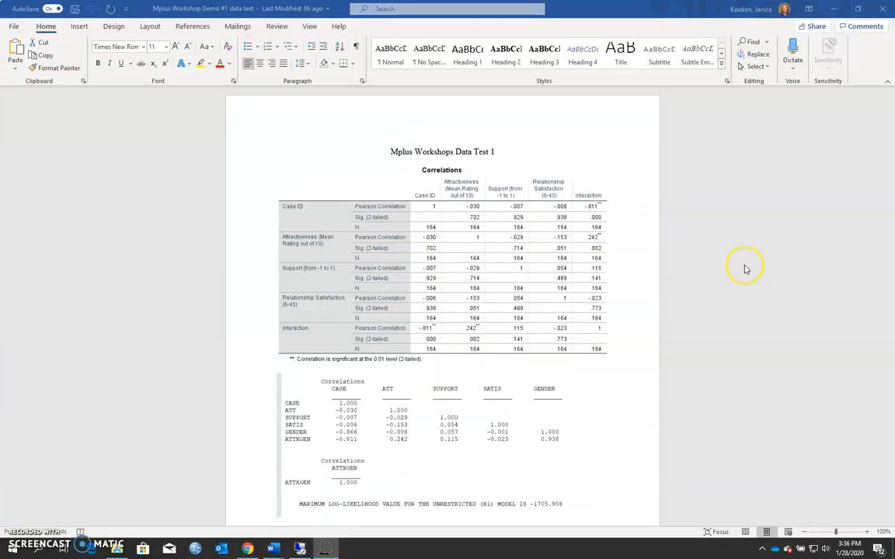
pyautogui.moveTo(744, 269)
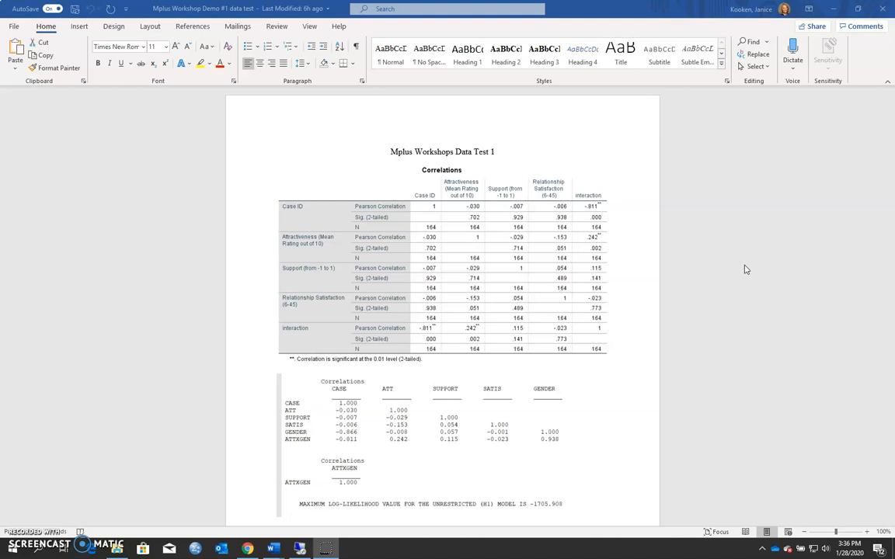
pyautogui.moveTo(117, 492)
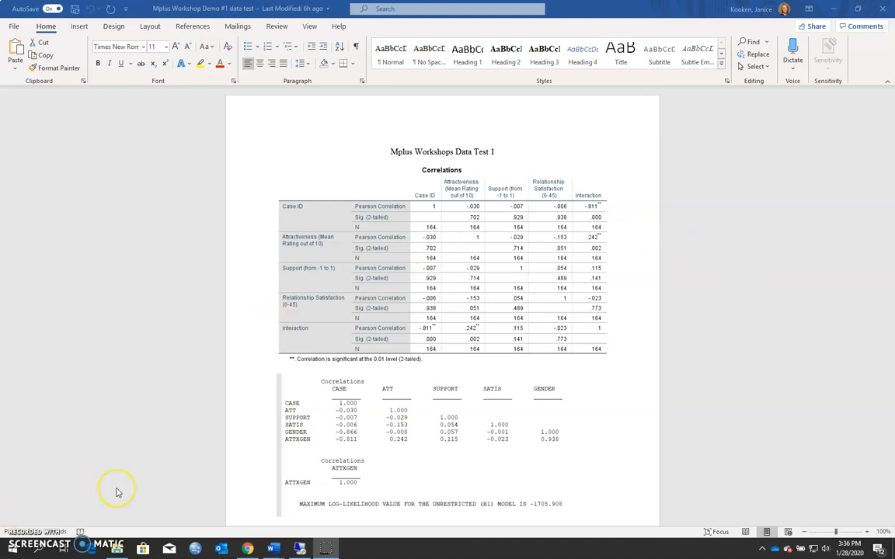